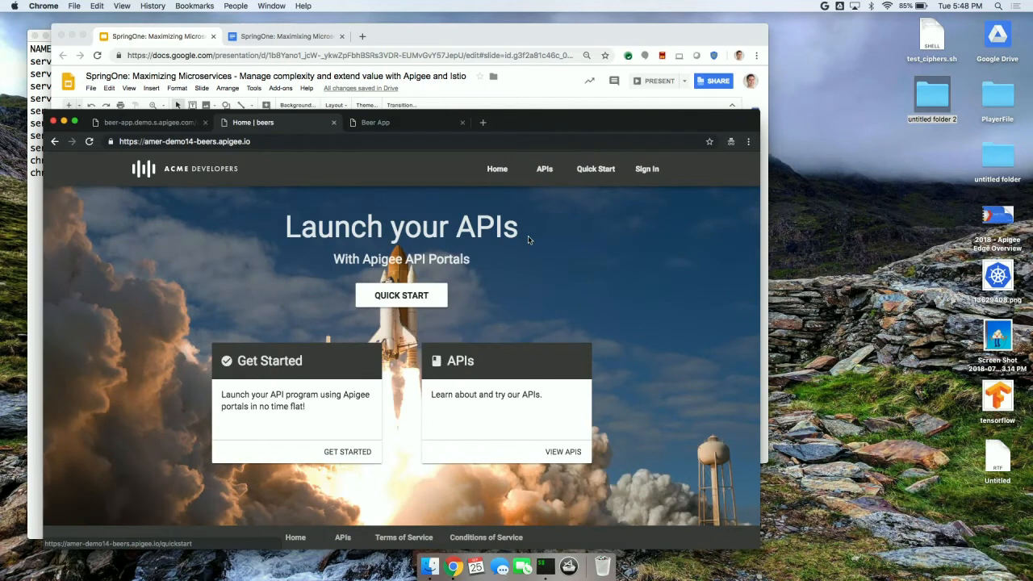
mouse_move(560, 216)
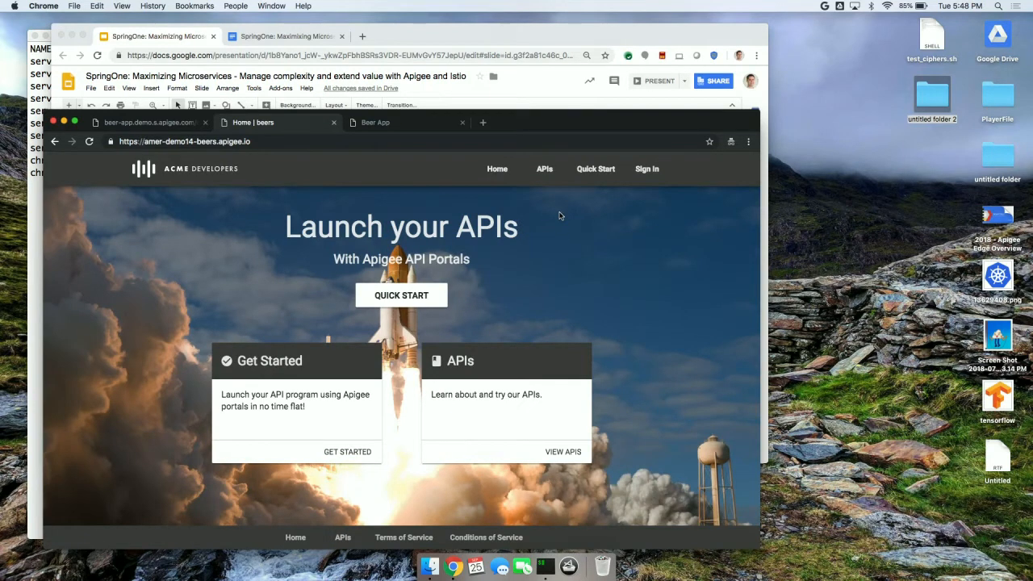
mouse_move(734, 523)
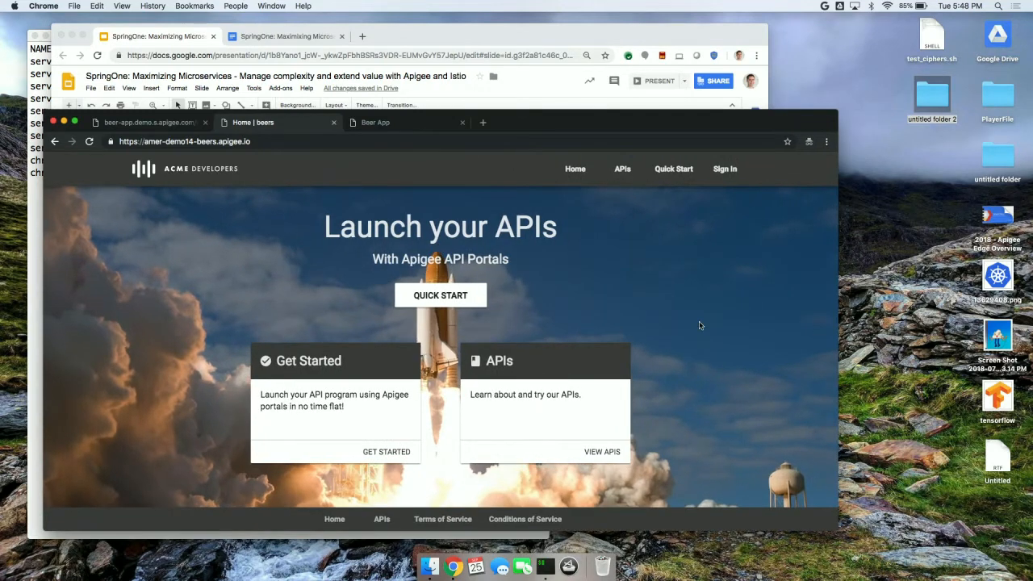
Browse the Beer App - Silver GET /beer/{beerId} reference, then bring up the Beer App home page.
left_click(621, 169)
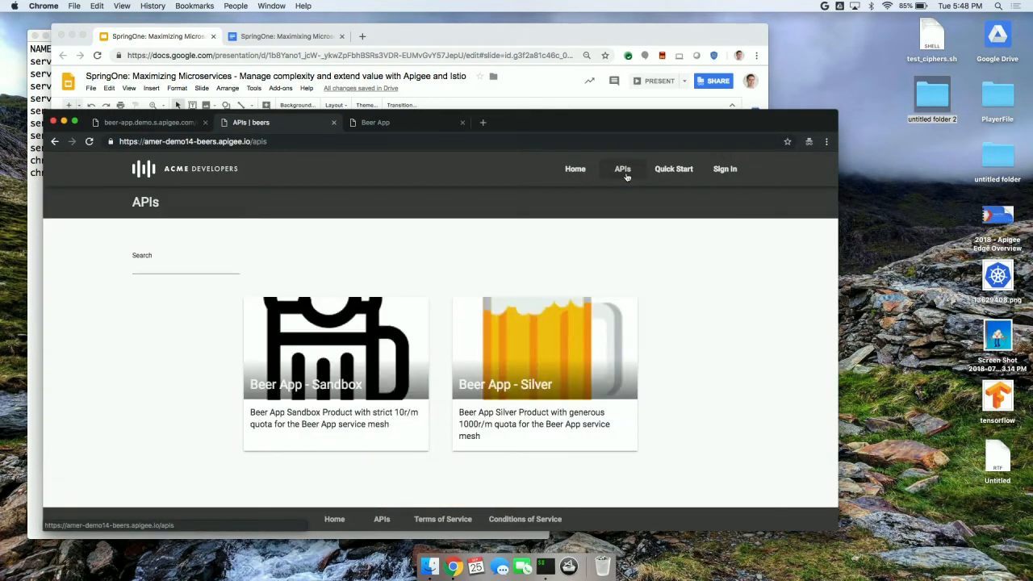
mouse_move(516, 345)
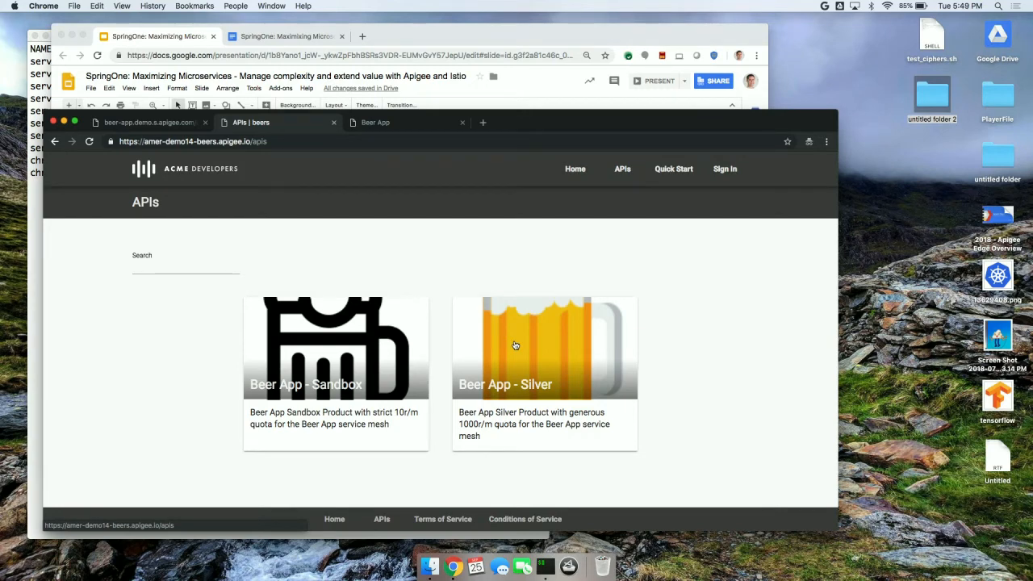
left_click(516, 346)
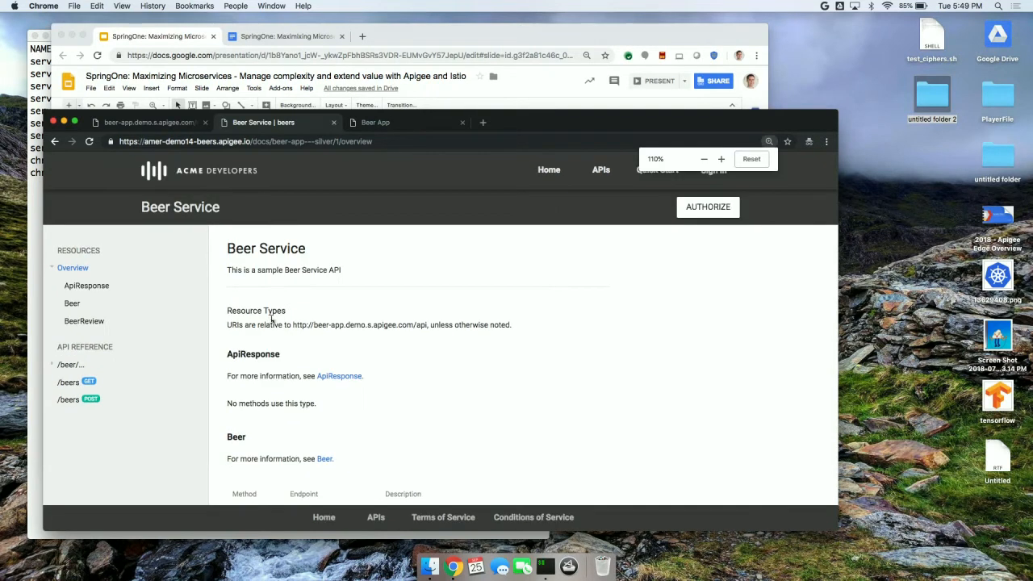
left_click(72, 304)
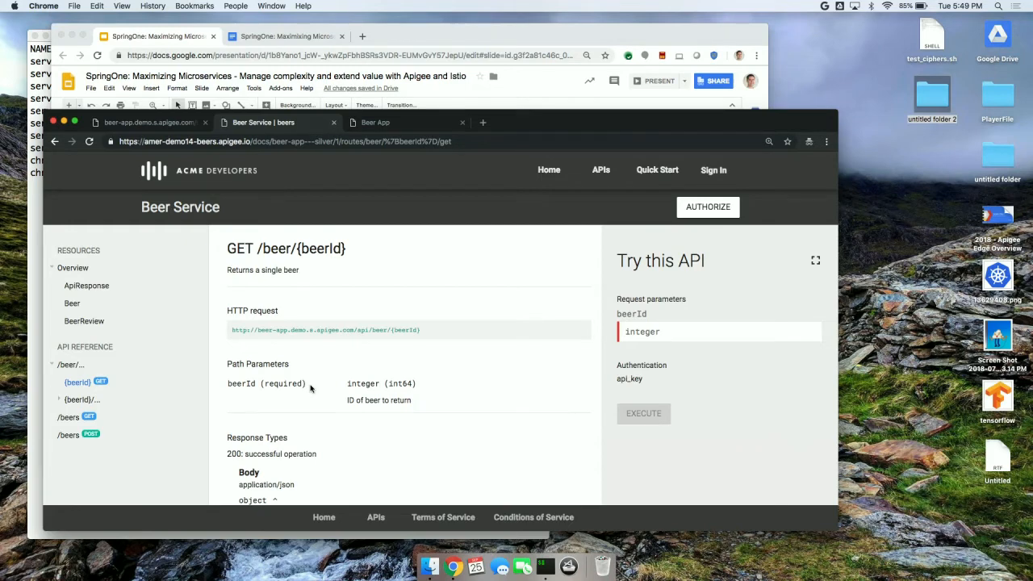
double_click(325, 330)
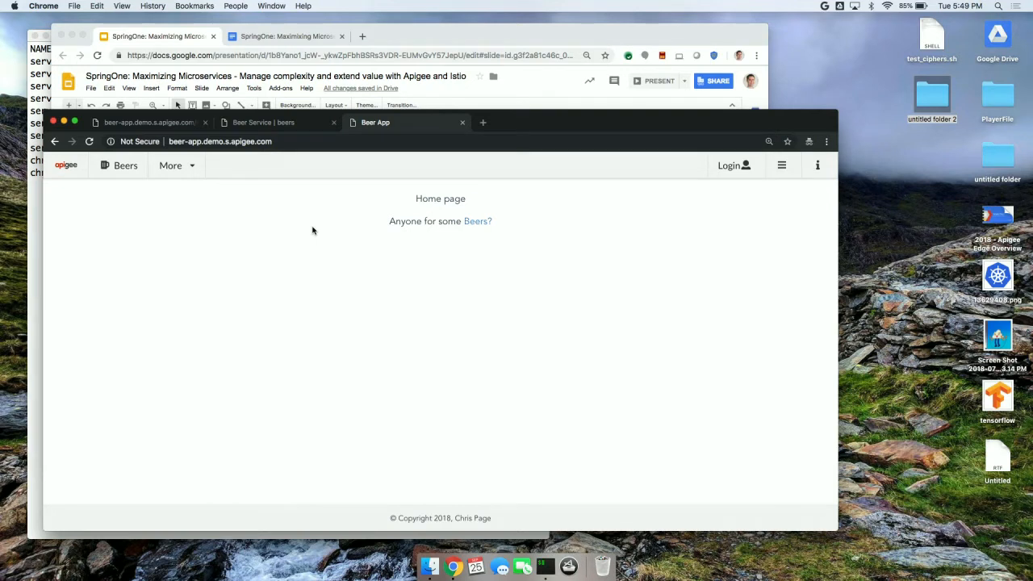
Save the Beers API base URL in Beer App's connection settings and go to Beers.
left_click(781, 165)
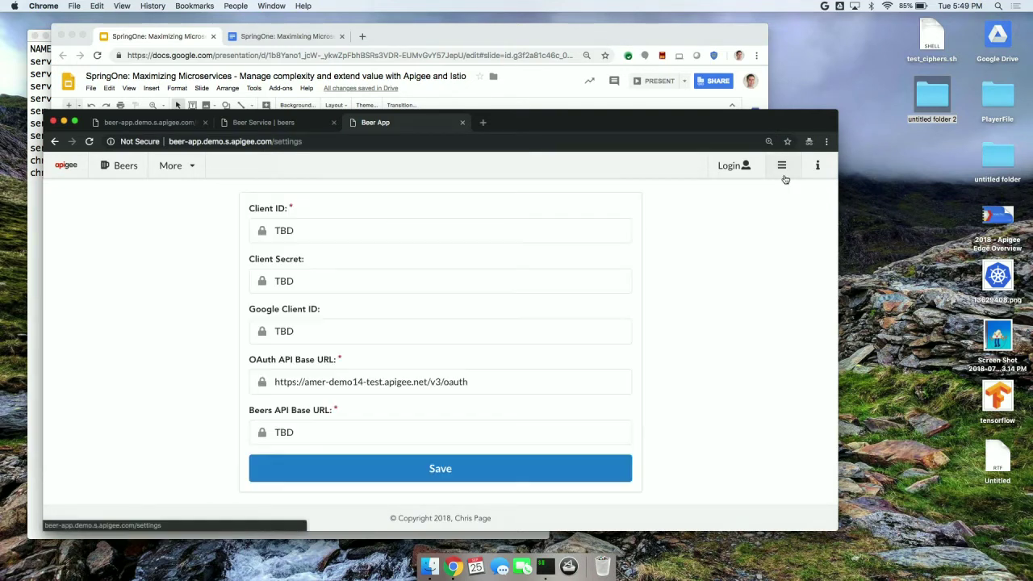
left_click(126, 165)
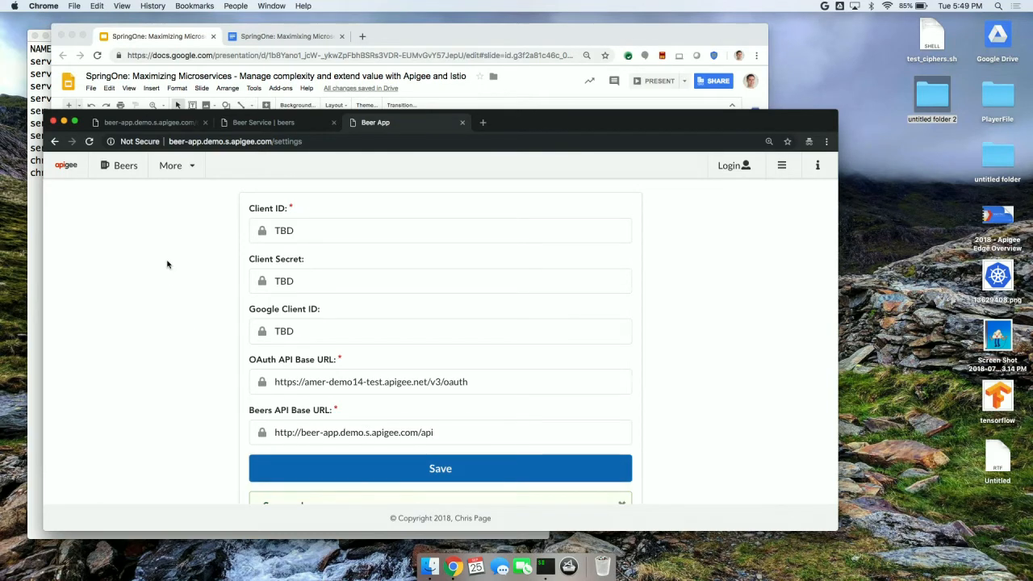
left_click(123, 165)
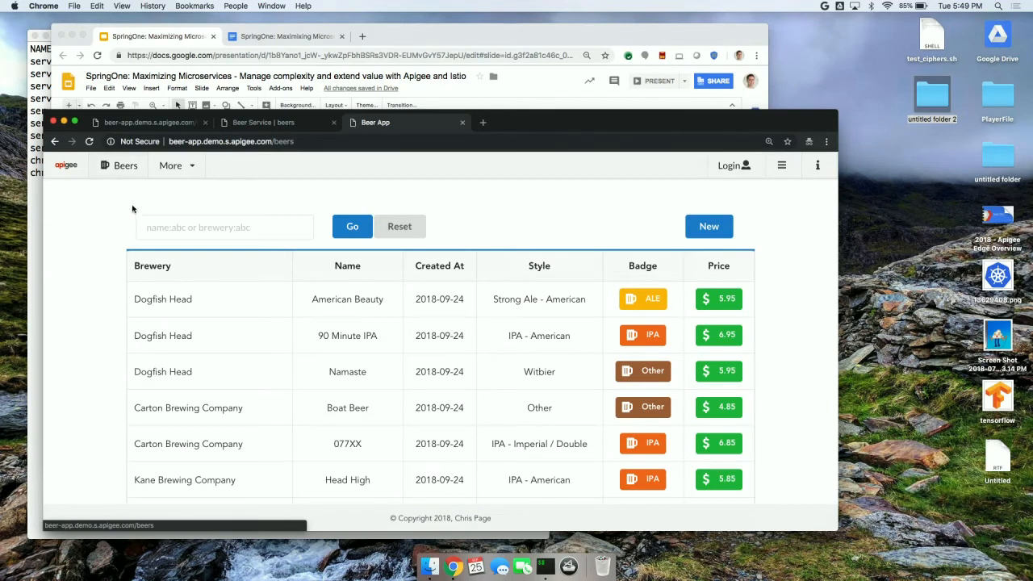
Search the beer list for name:ale, then reset to show all beers.
left_click(224, 227)
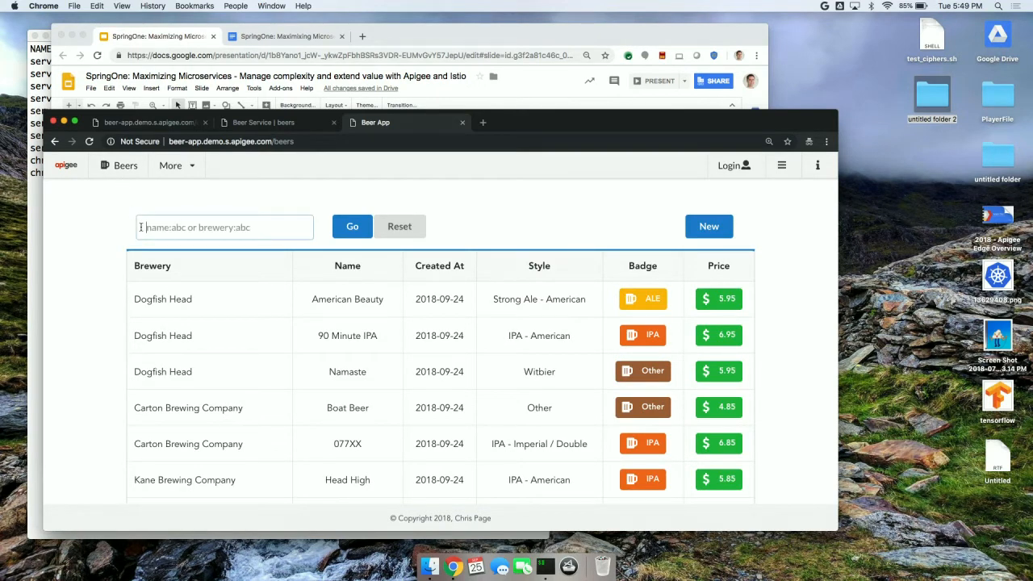
type("name:L")
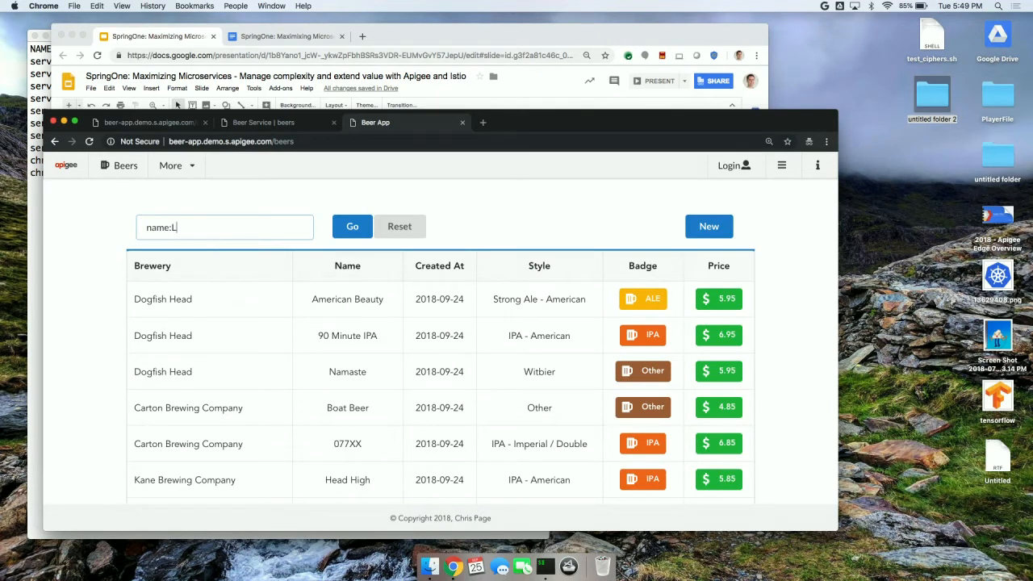
left_click(351, 226)
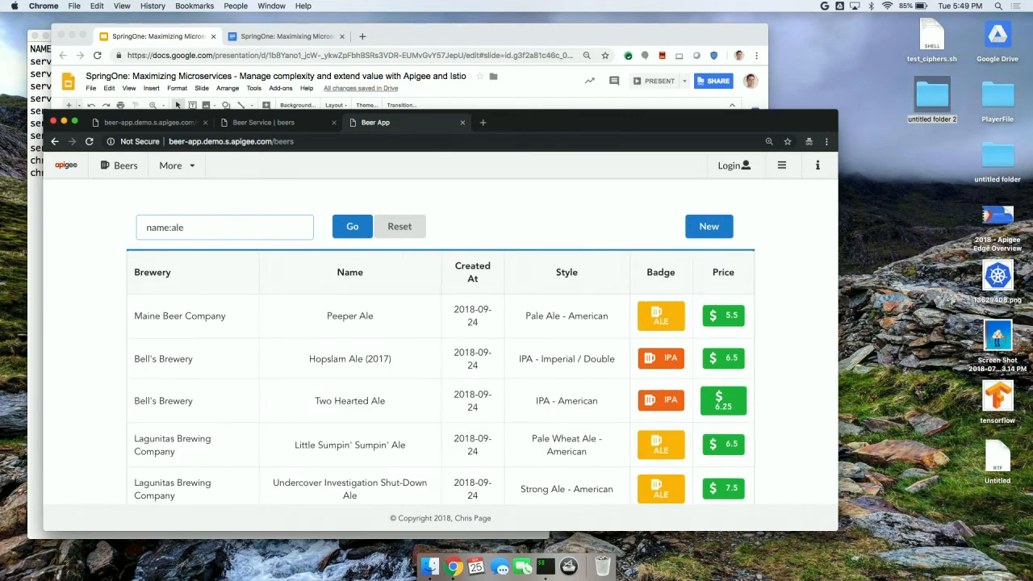
left_click(400, 226)
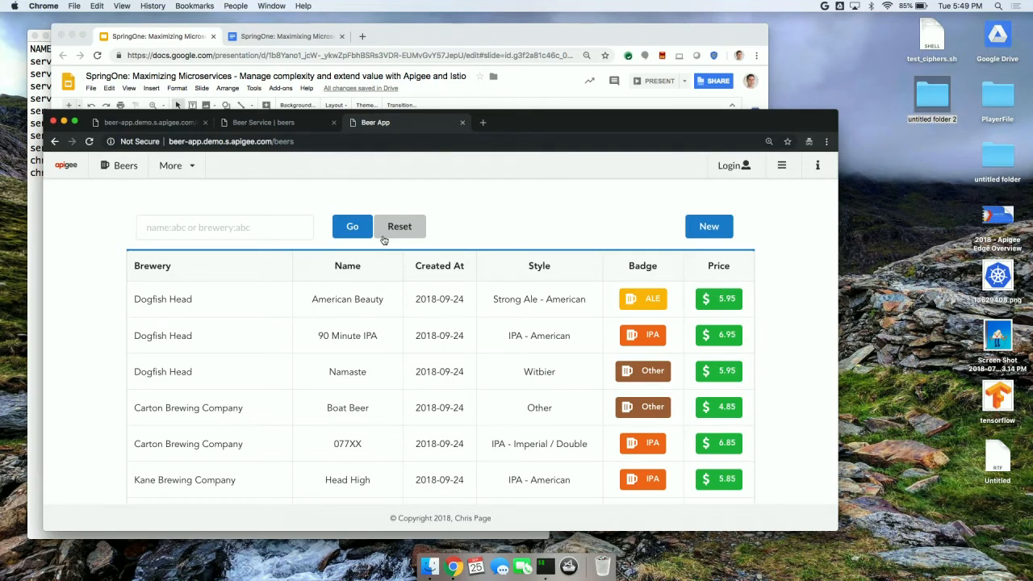
left_click(171, 166)
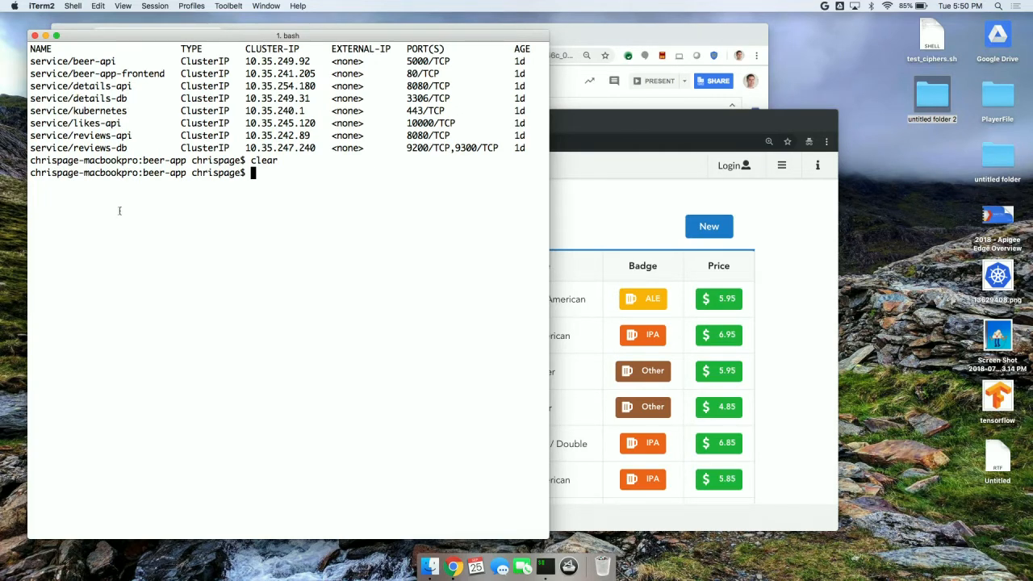
Show inbound_default_rule.yaml's match conditions, then list gateways, virtual services, deployments, pods and services.
type("cat istio-manifests/apigee/inbound_default_rule.yaml")
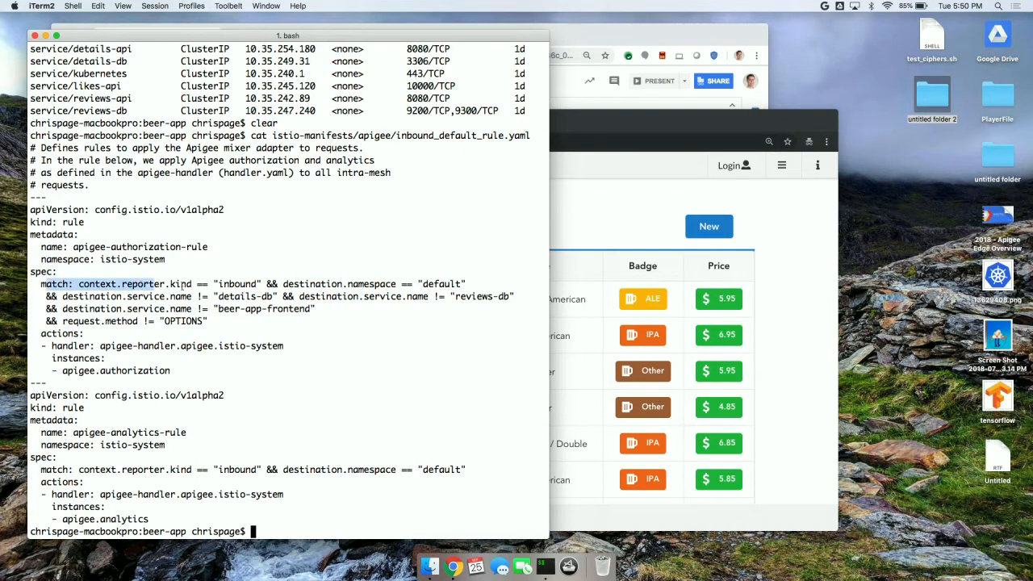
left_click_drag(40, 283, 315, 310)
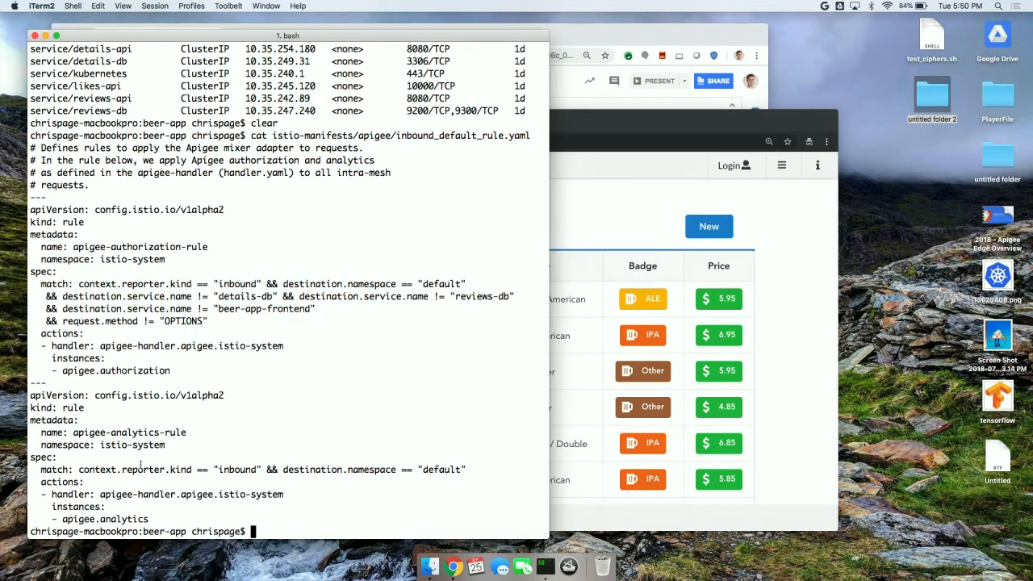
double_click(102, 469)
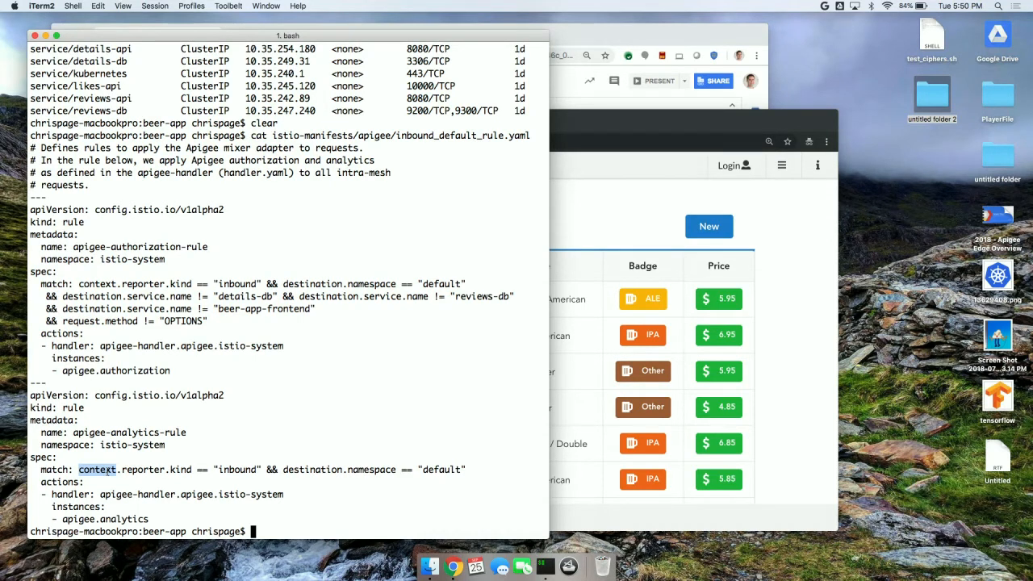
key("Ctrl+r")
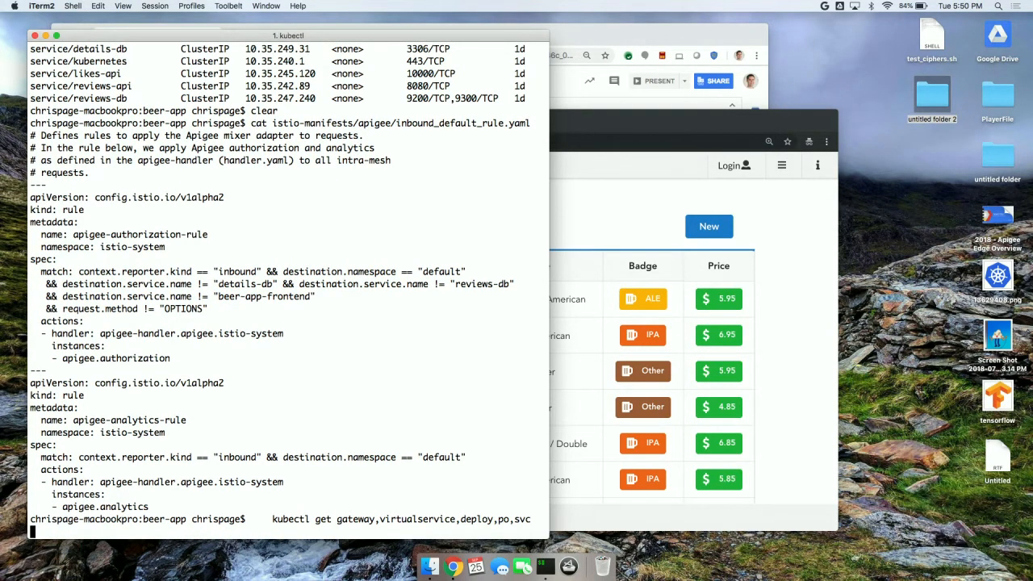
List pods and deployments with kubectl get -o wide.
key("Return")
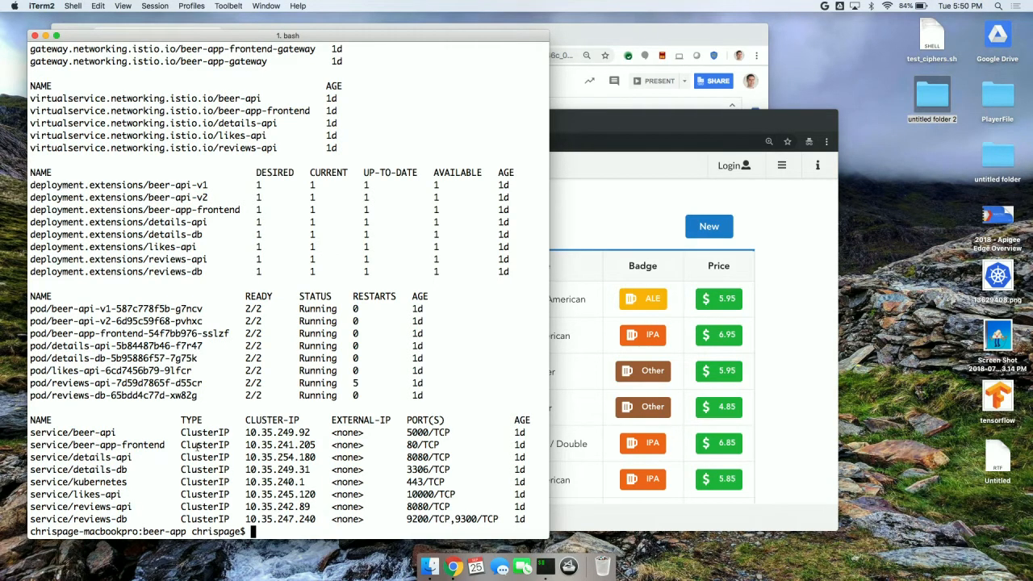
mouse_move(213, 419)
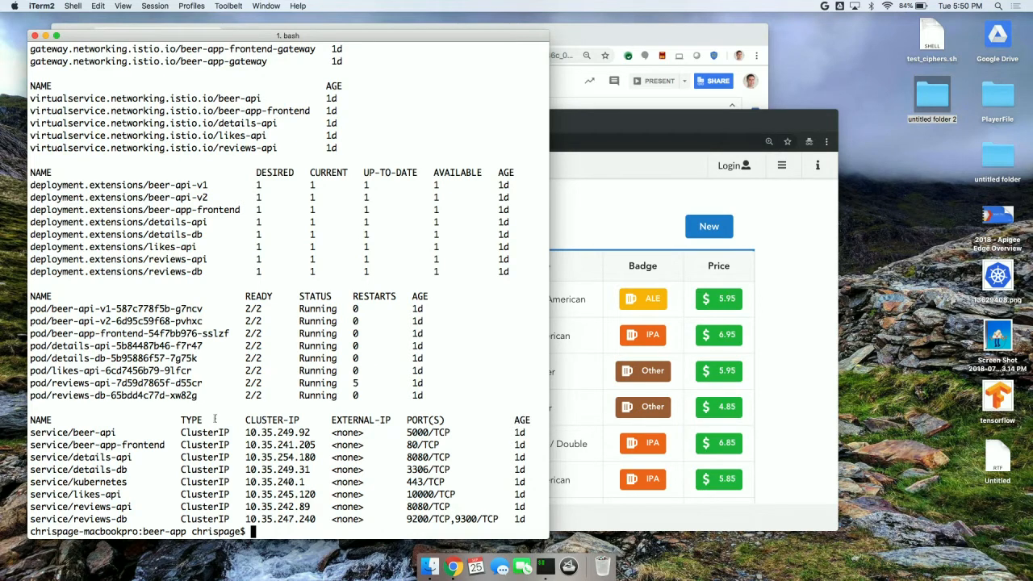
mouse_move(223, 386)
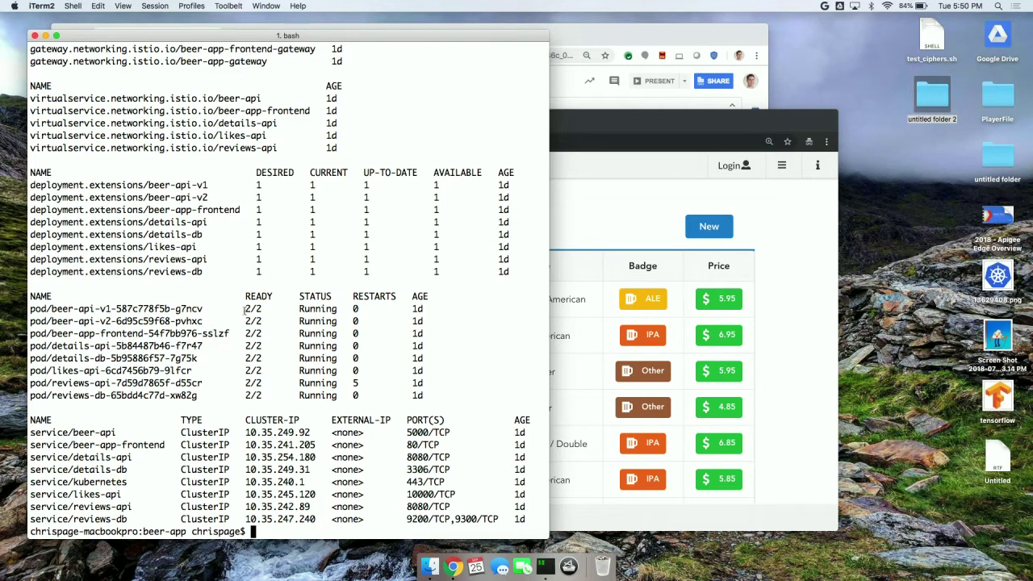
type("kubectl")
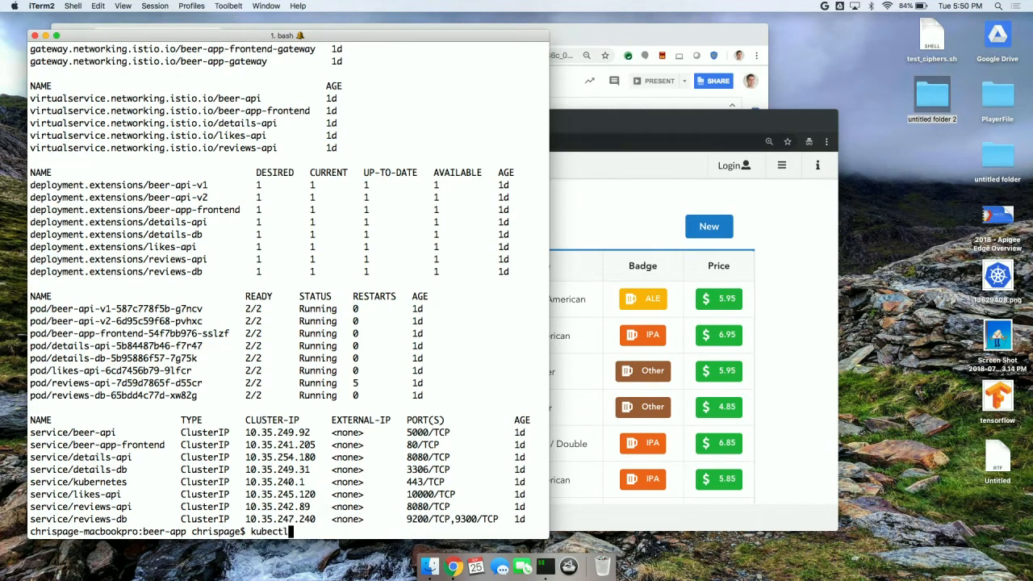
type("pod -o wide")
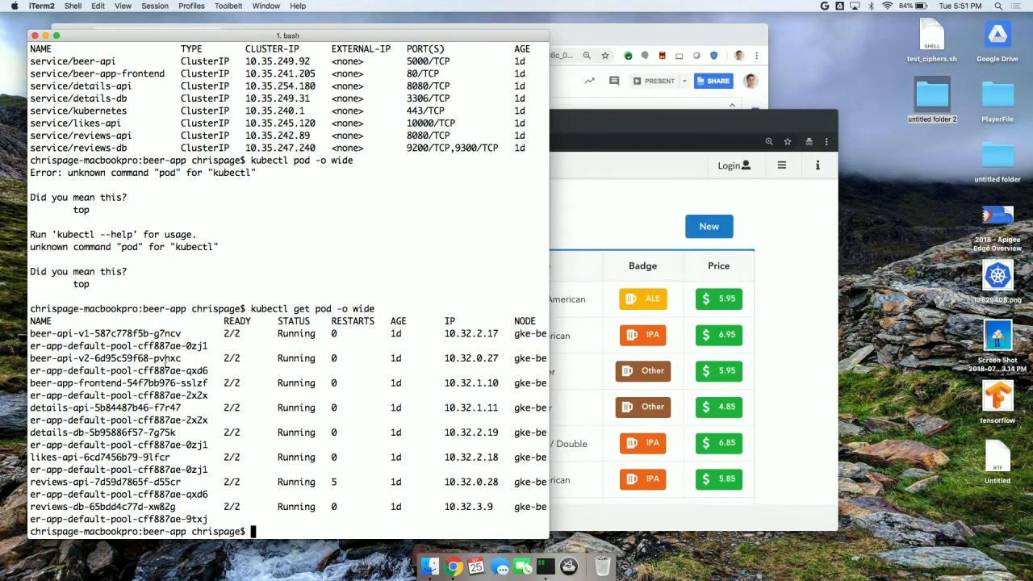
type("kubectl get pod -o wide")
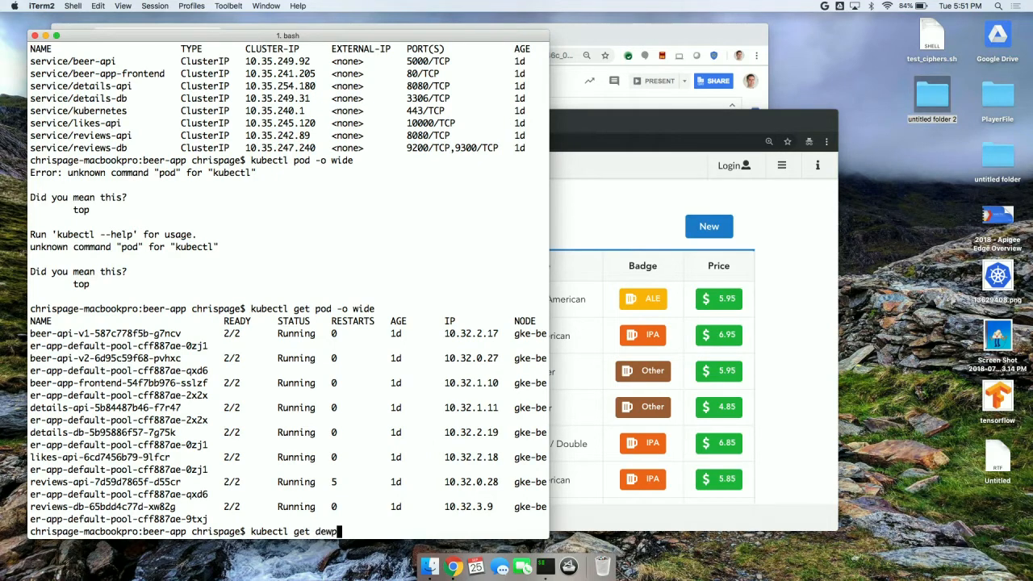
key("Backspace")
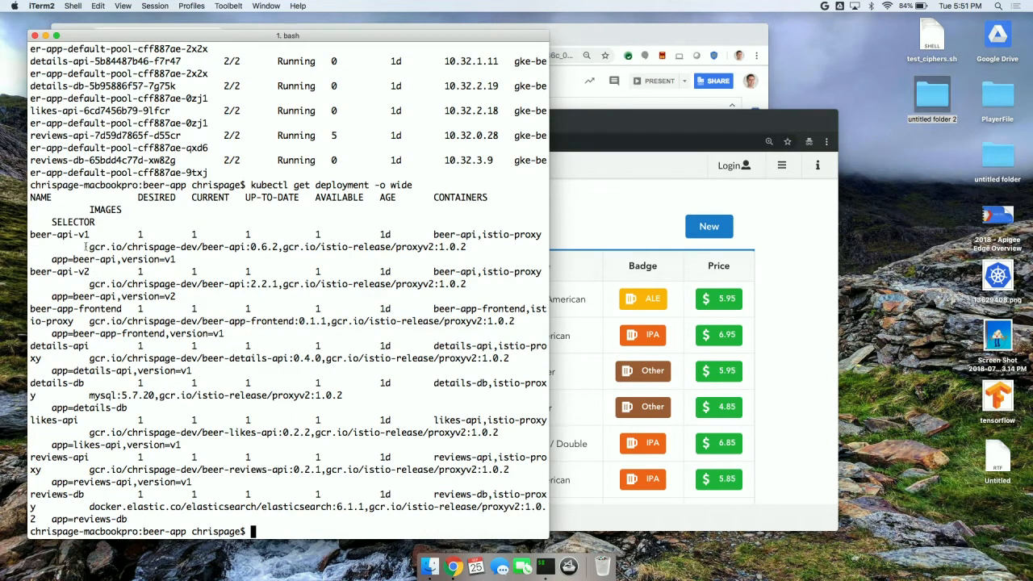
Recall and run the apply command for the Apigee inbound rule file.
left_click_drag(89, 246, 174, 259)
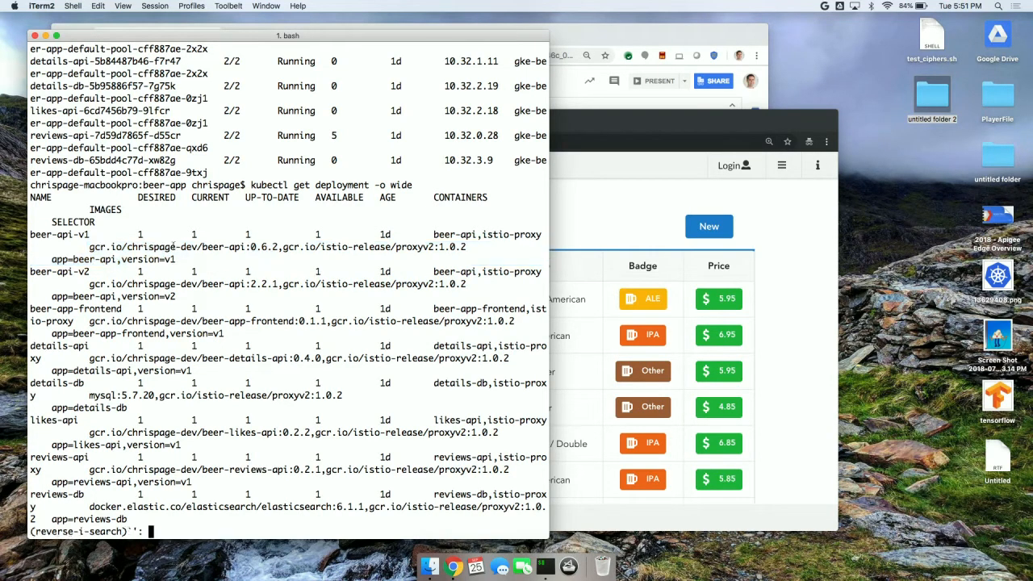
type("inb")
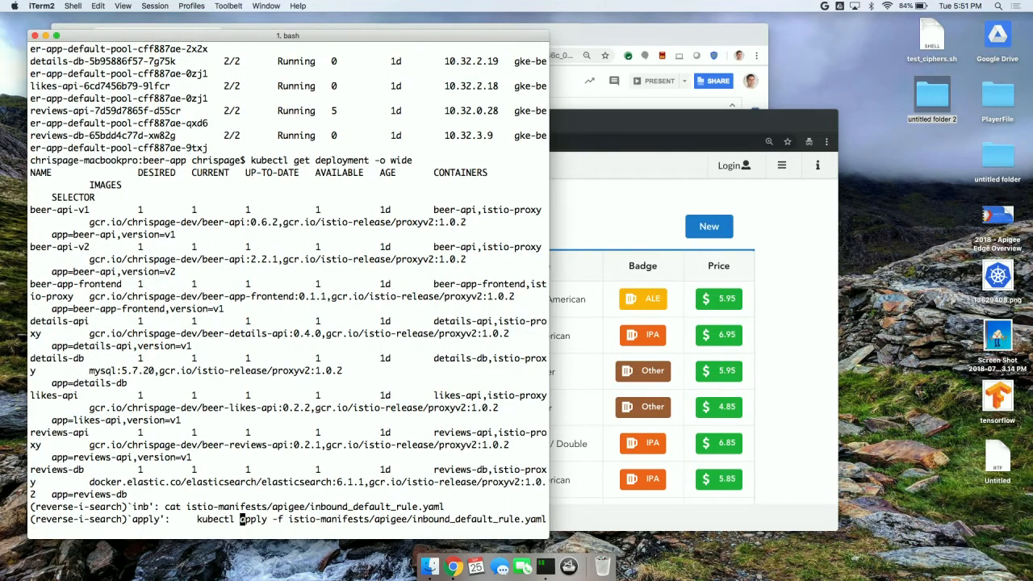
key("Return")
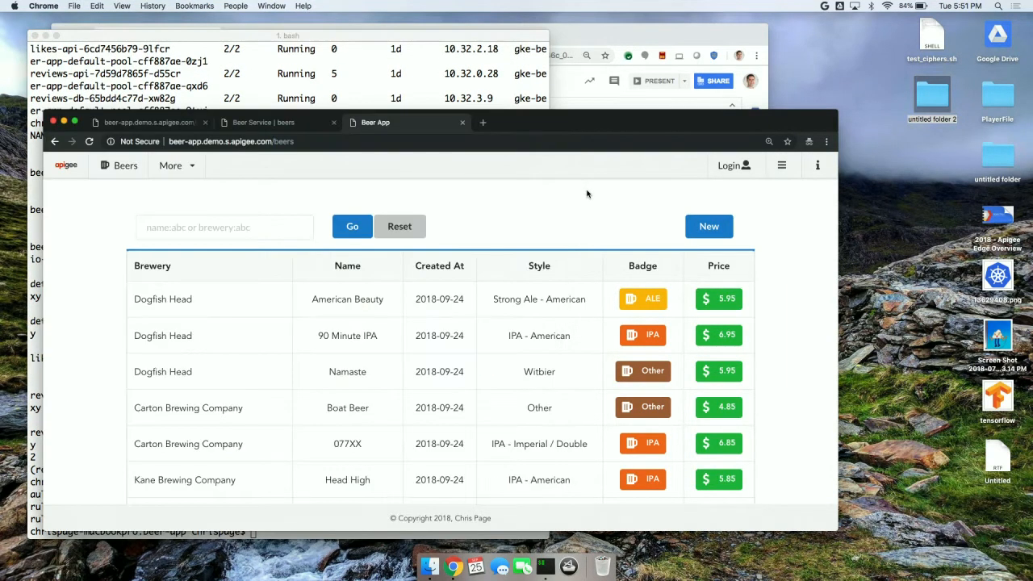
Confirm the openapi_spec page and the Beer App beer reload both return PERMISSION_DENIED.
left_click(145, 122)
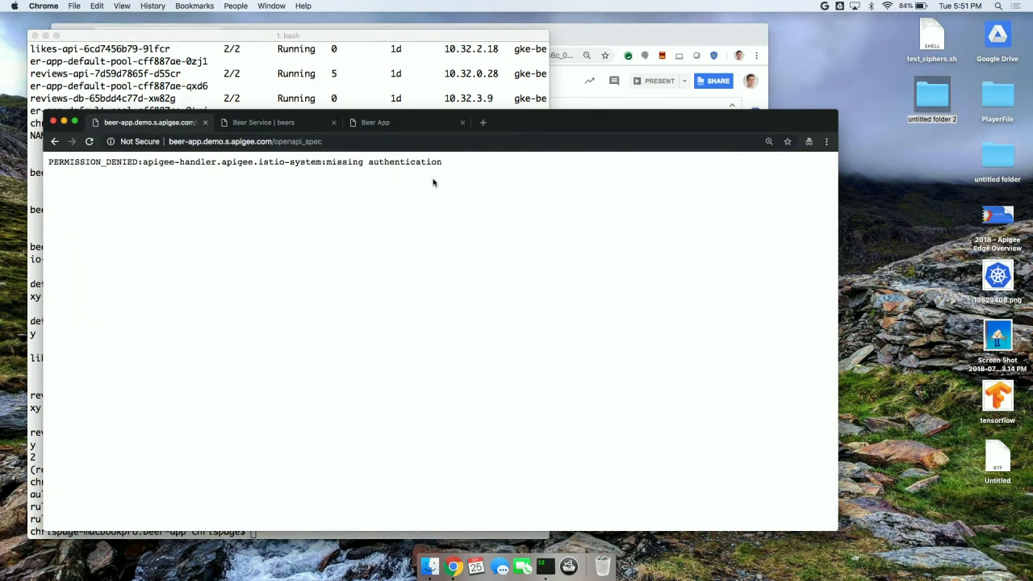
left_click(376, 122)
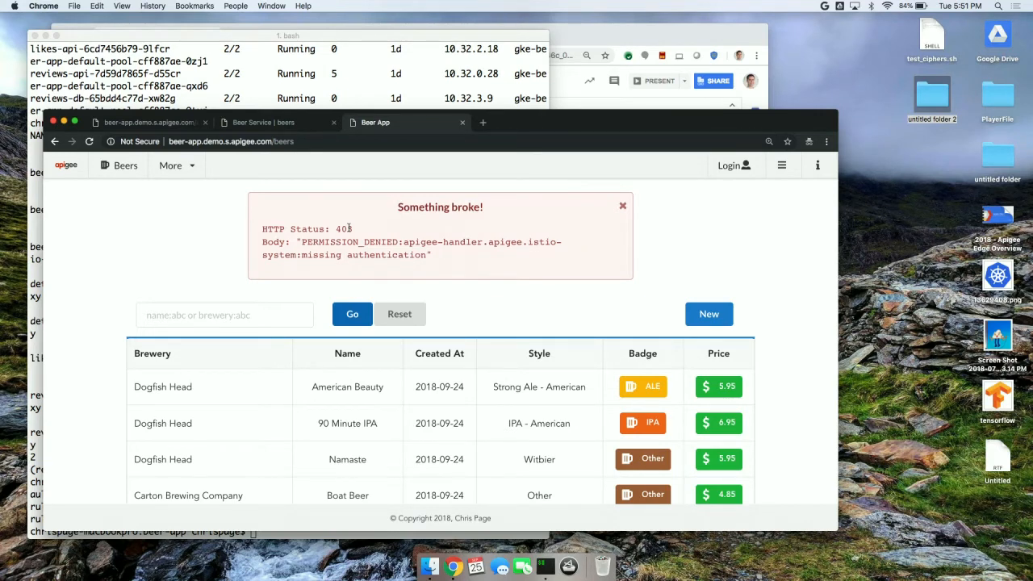
left_click(264, 122)
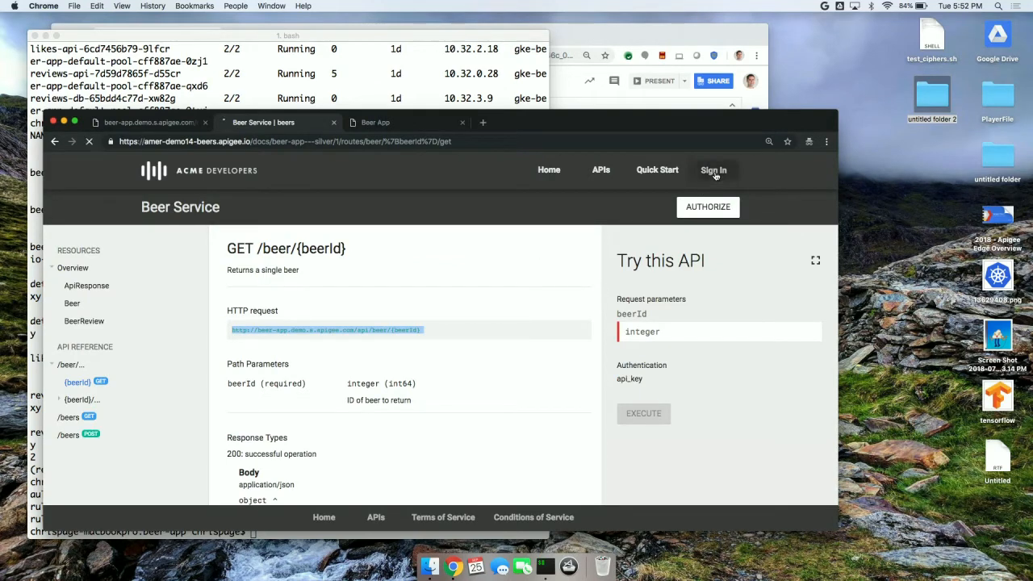
Sign in to the Apigee Developer Portal and open My Apps.
left_click(714, 170)
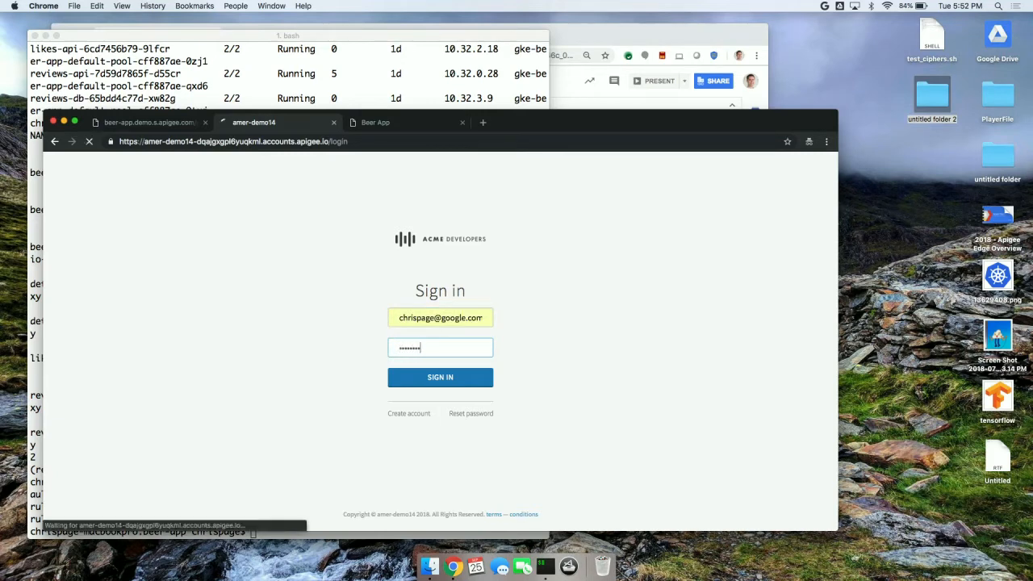
left_click(440, 377)
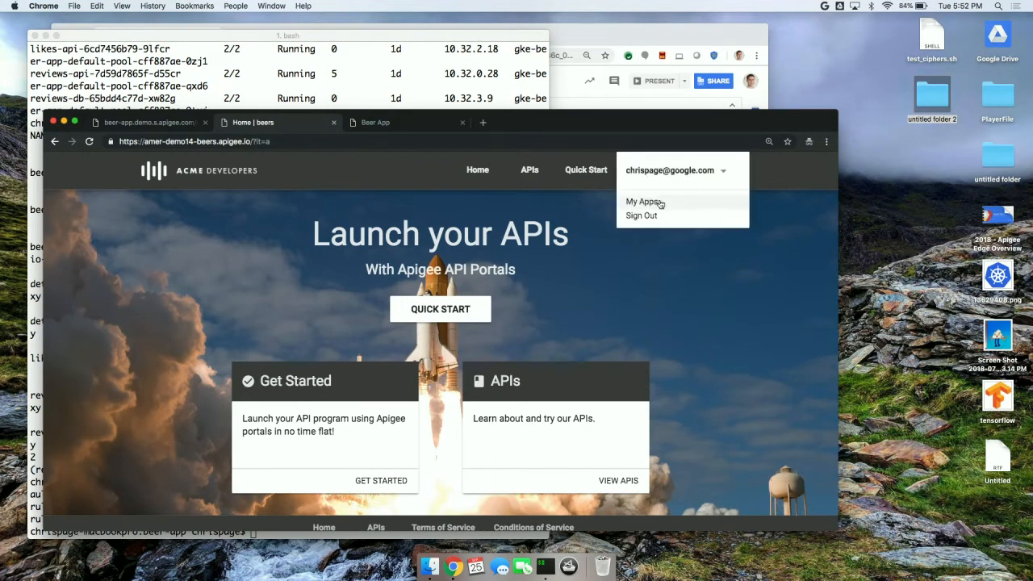
left_click(640, 202)
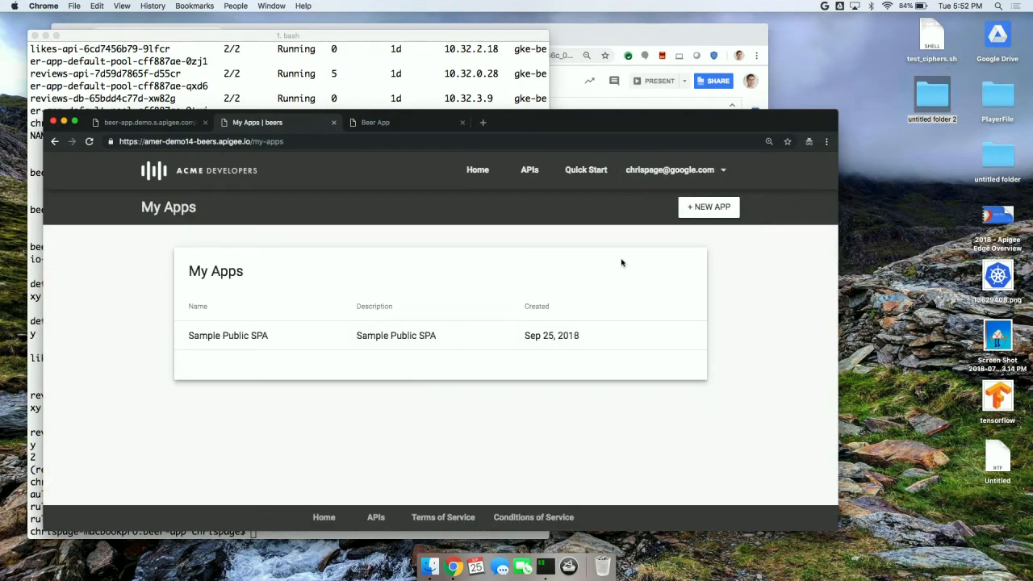
Create 'SpringOne Demo App' subscribed to Beer App - Sandbox, obtaining its API key.
left_click(709, 207)
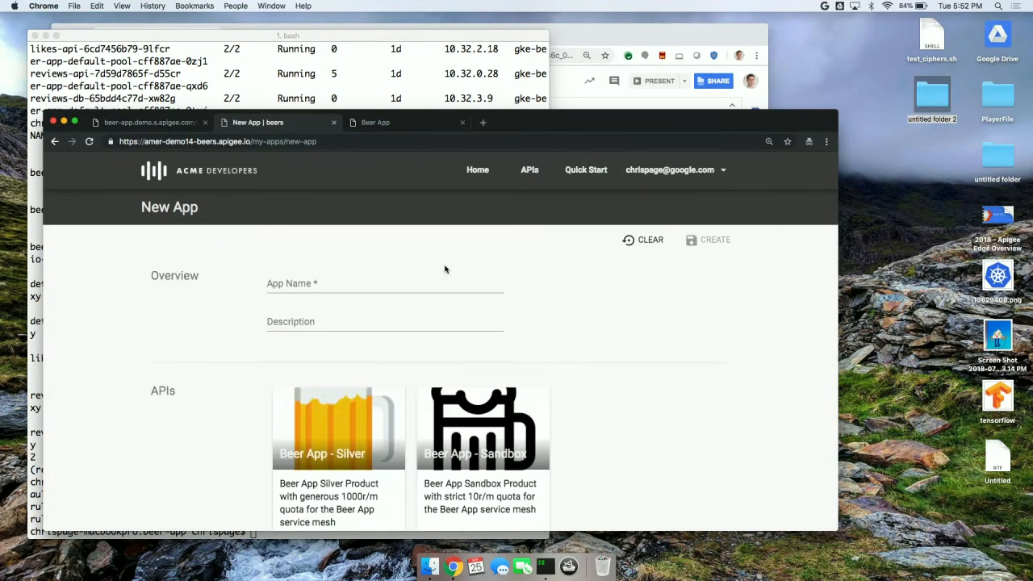
type("Spirng")
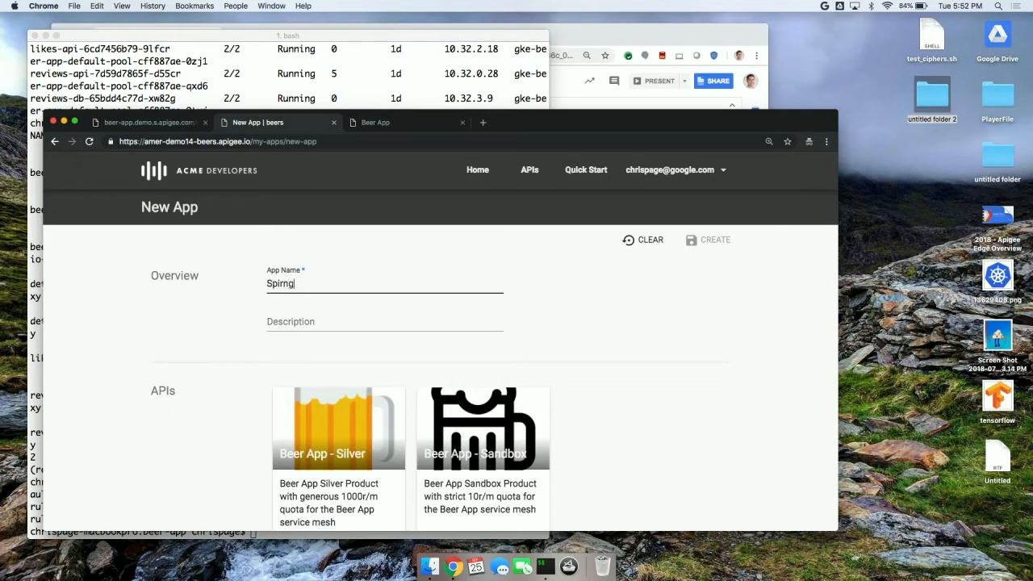
key("Backspace")
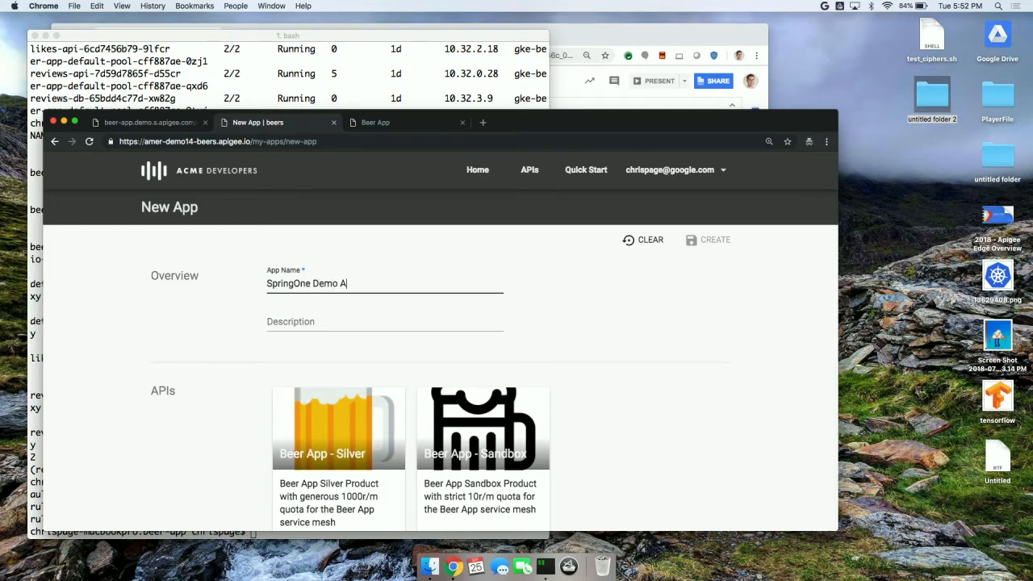
scroll("down", 3)
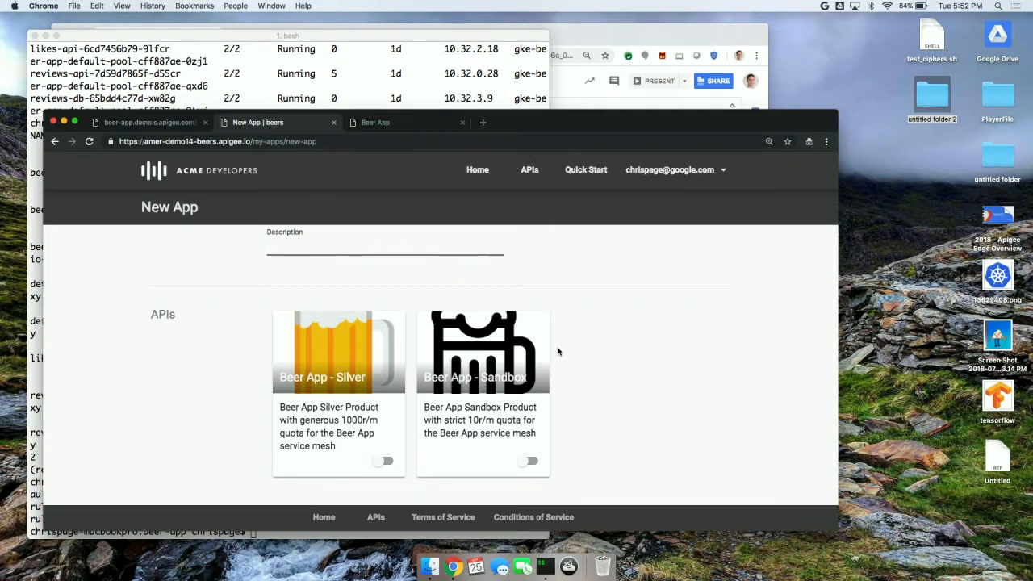
left_click(526, 461)
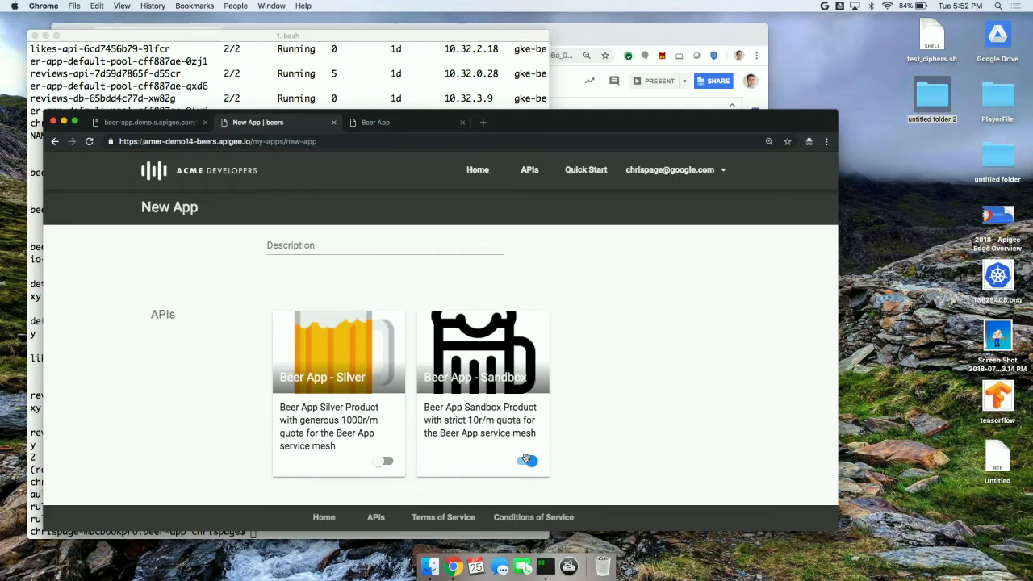
left_click(524, 460)
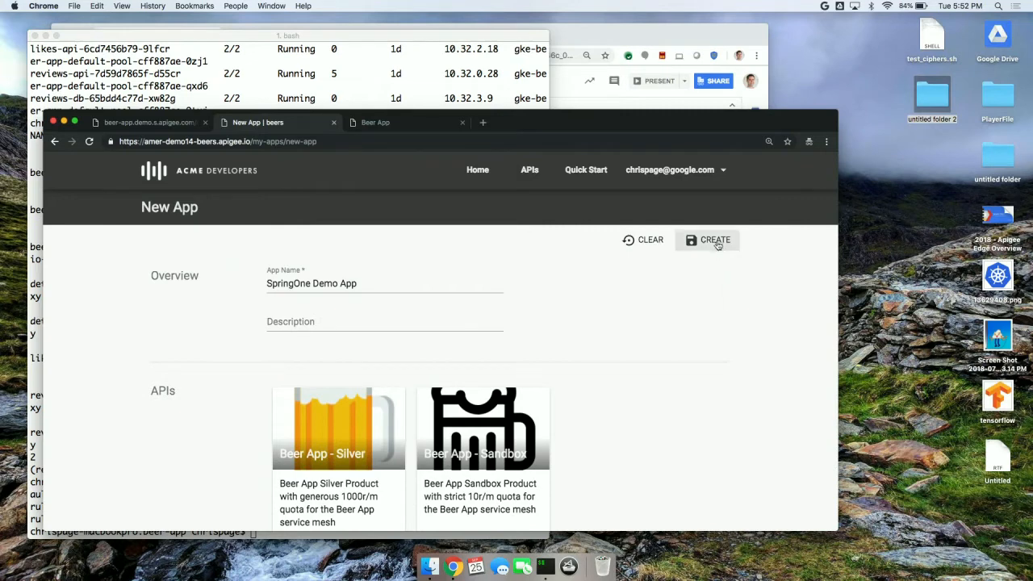
left_click(707, 240)
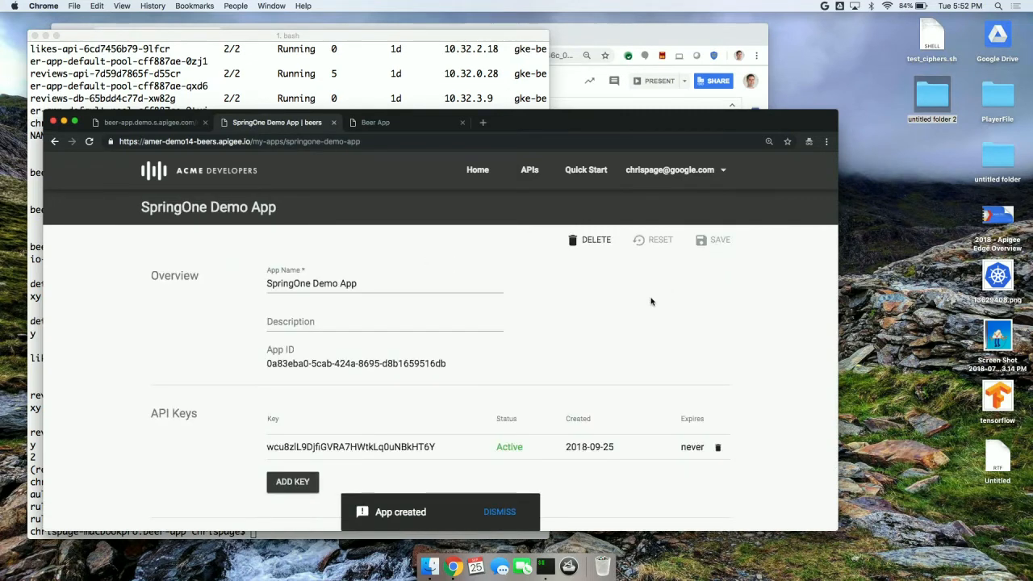
scroll("down", 3)
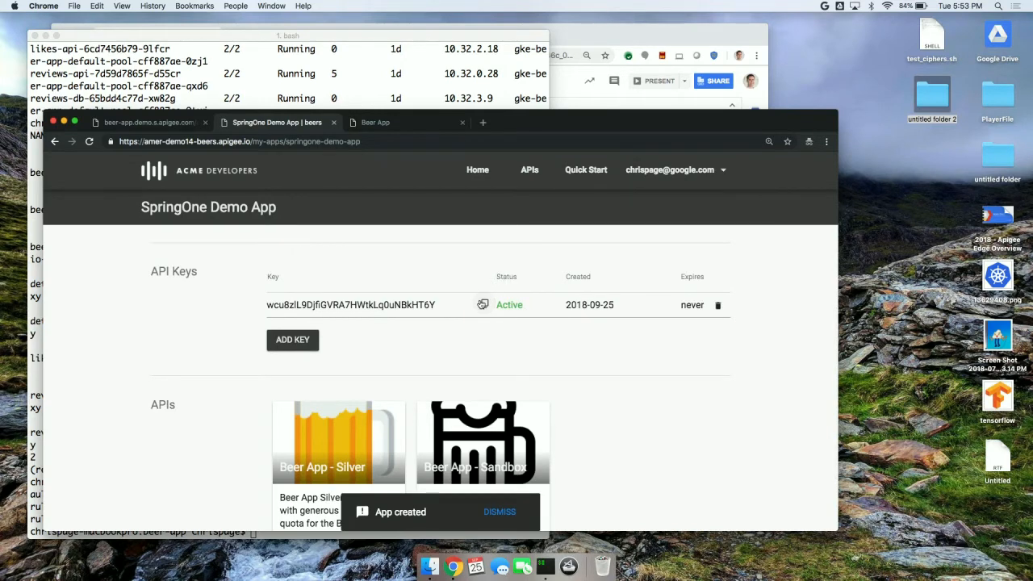
left_click(376, 122)
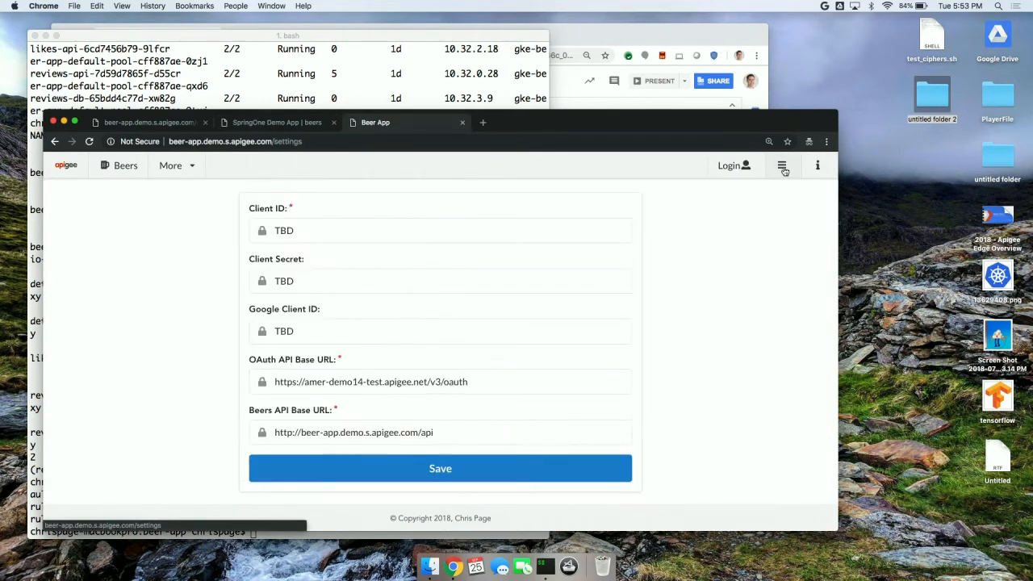
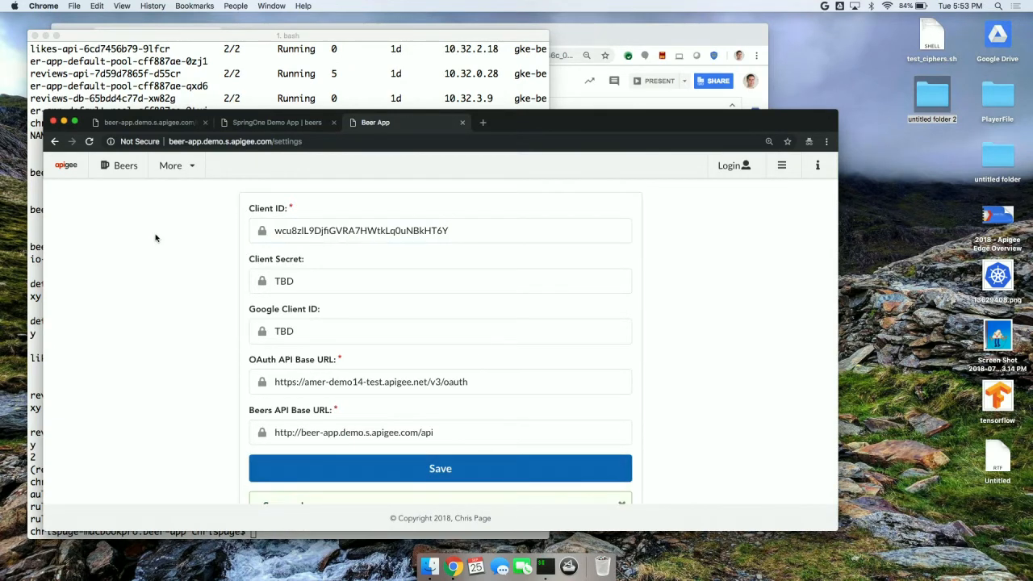
Enter the new API key as Beer App's Client ID, retry Beers, and open Login.
left_click(118, 165)
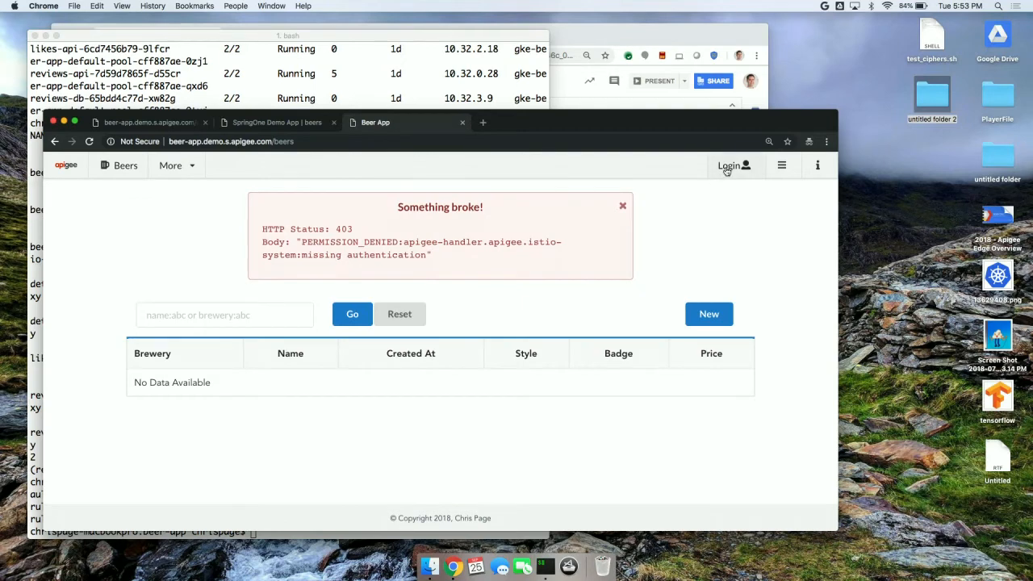
left_click(730, 165)
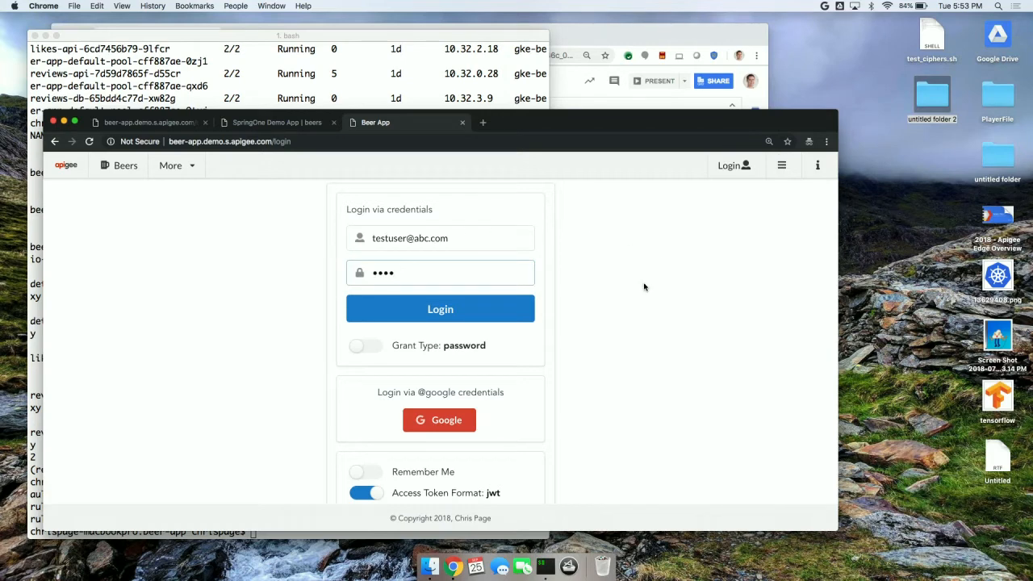
Log in as the test user and decode the access token on jwt.io.
scroll("down", 3)
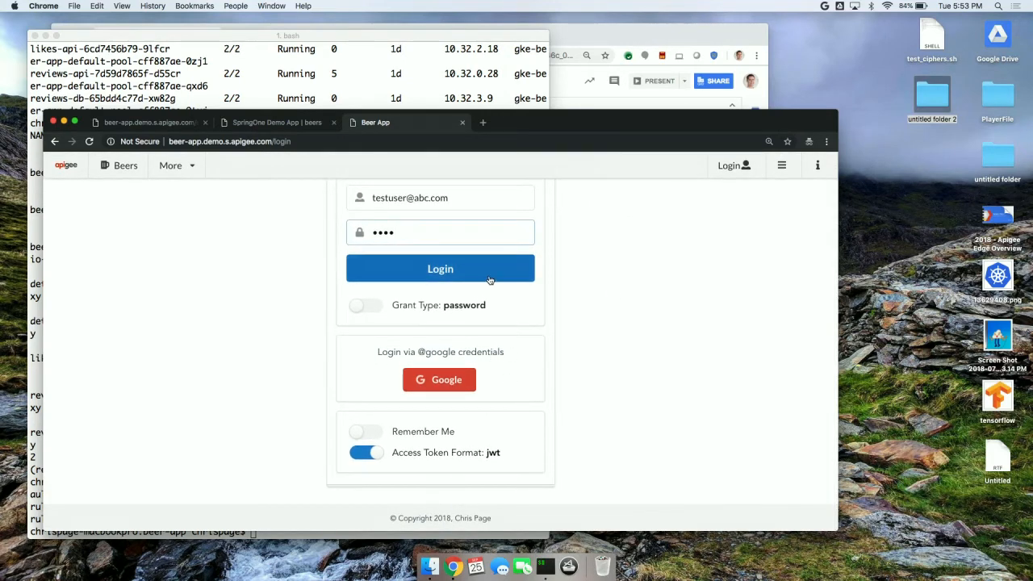
left_click(439, 268)
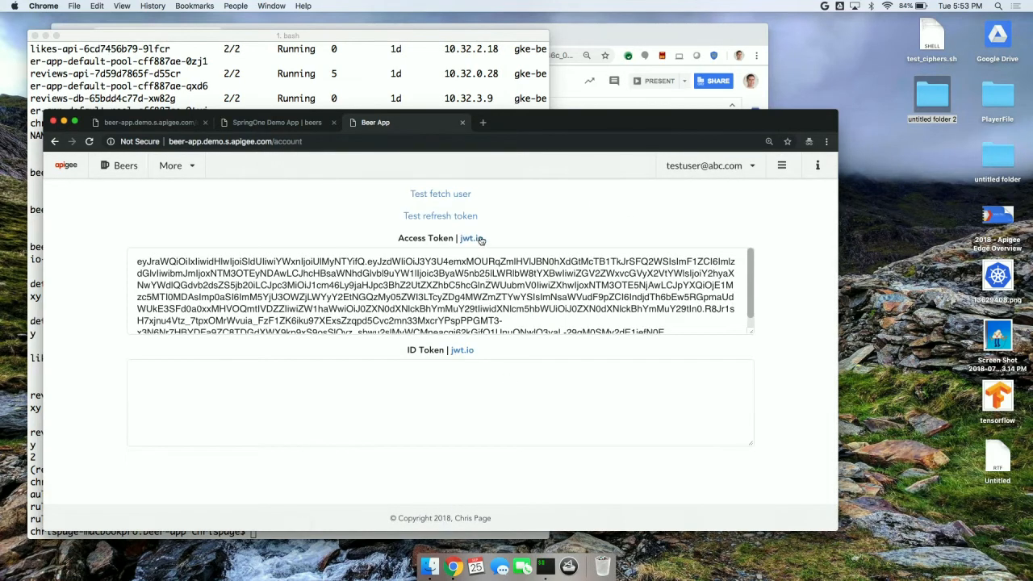
left_click(471, 239)
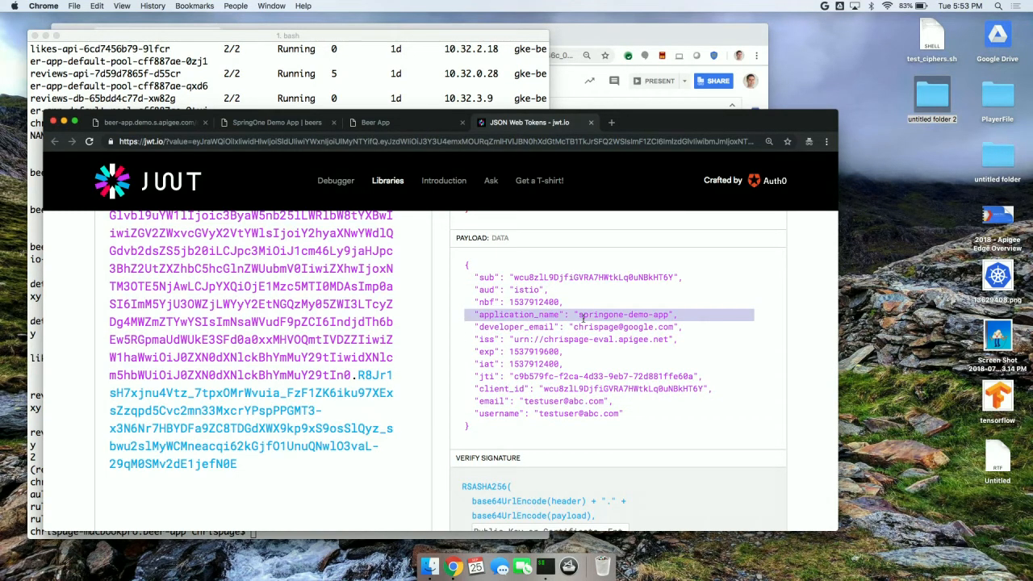
Reload Beers as the logged-in user, showing American Beauty and 90 Minute IPA.
left_click(274, 122)
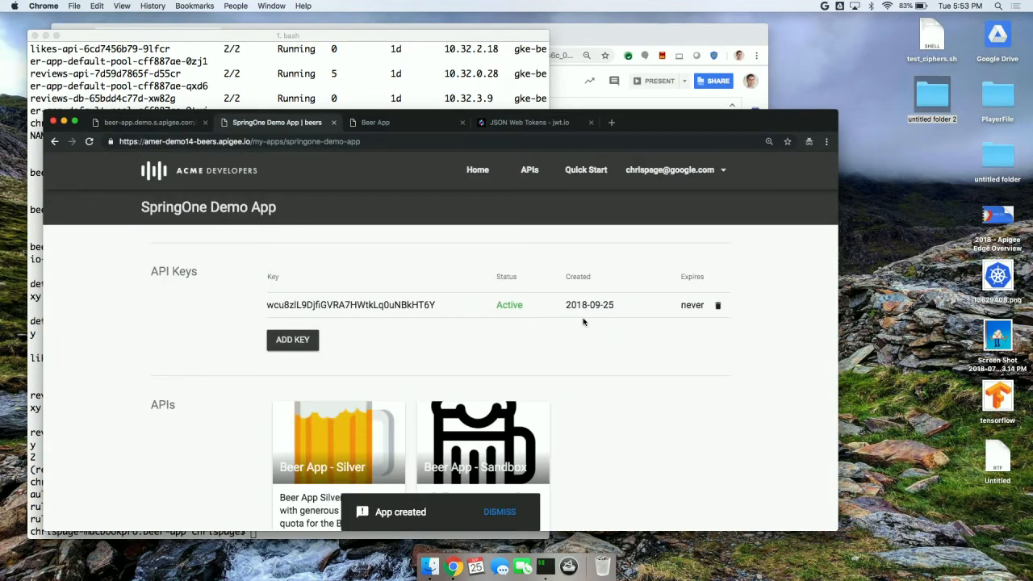
left_click(369, 122)
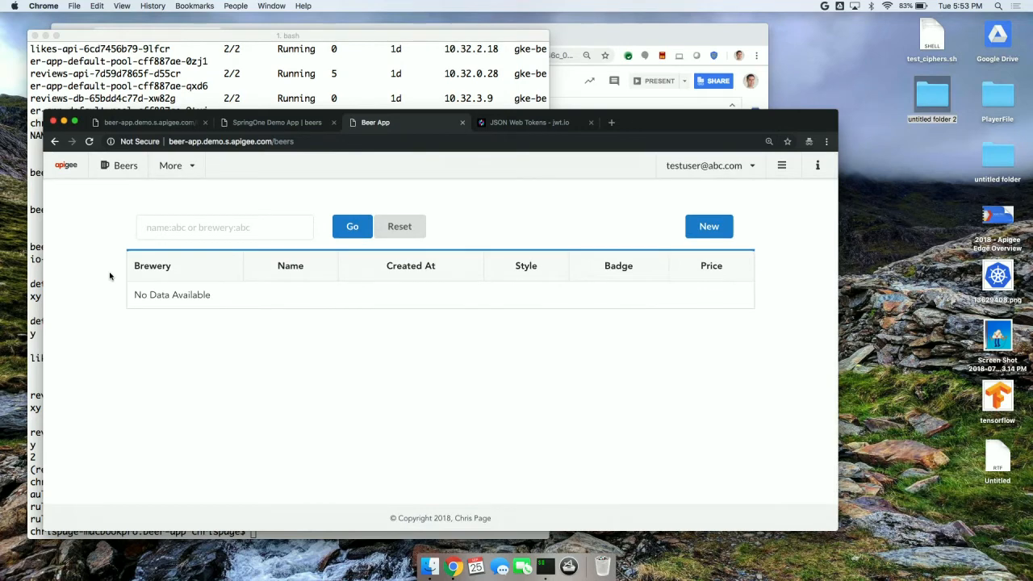
left_click(352, 226)
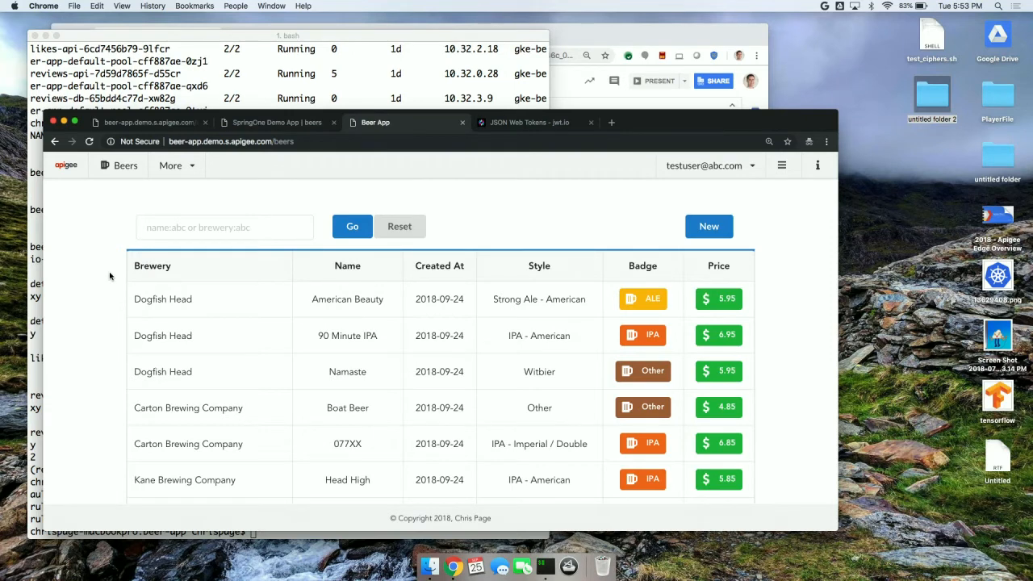
mouse_move(136, 260)
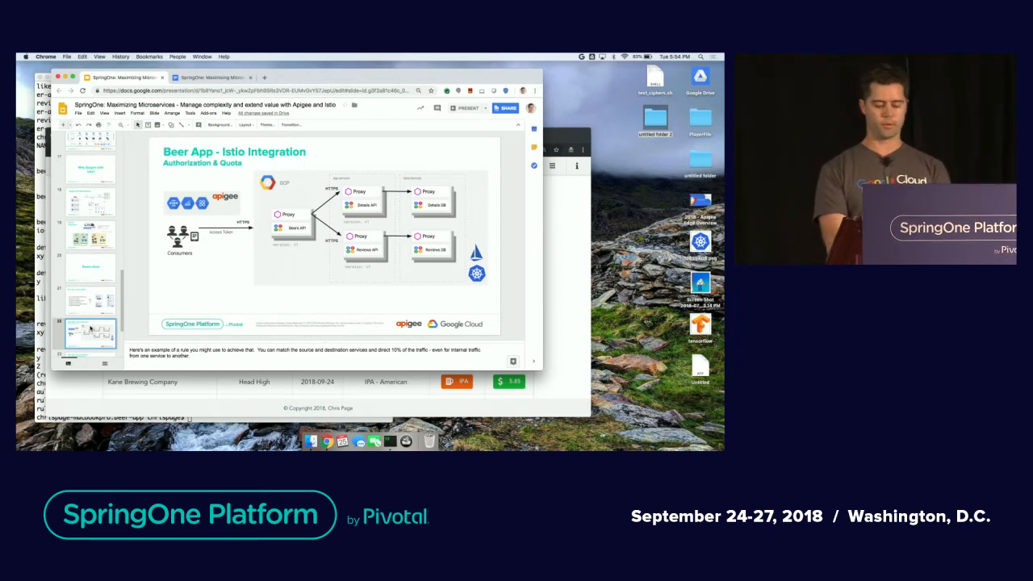
Select the Istio Integration Authorization & Quota slide in the filmstrip.
left_click(478, 108)
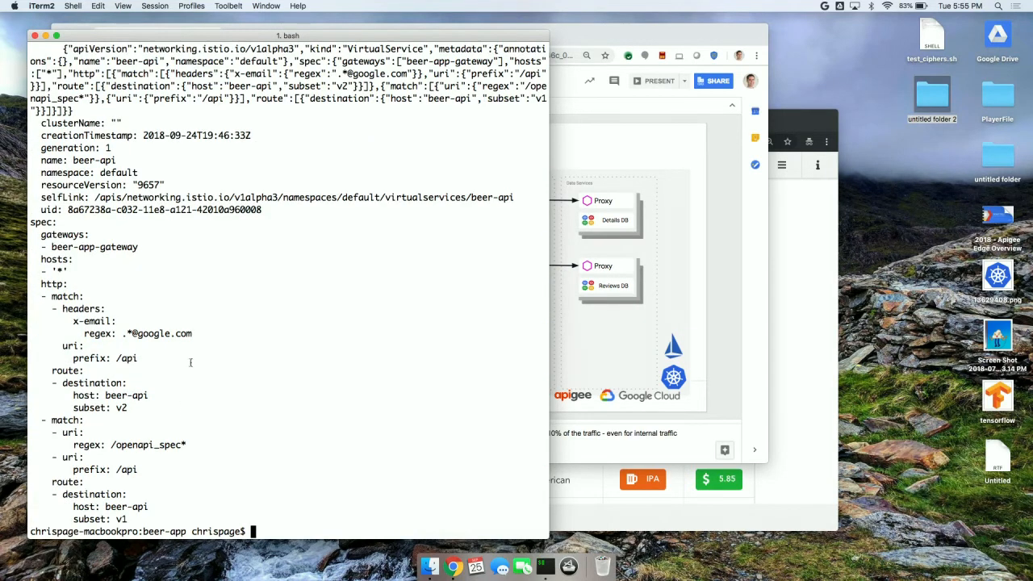
mouse_move(119, 344)
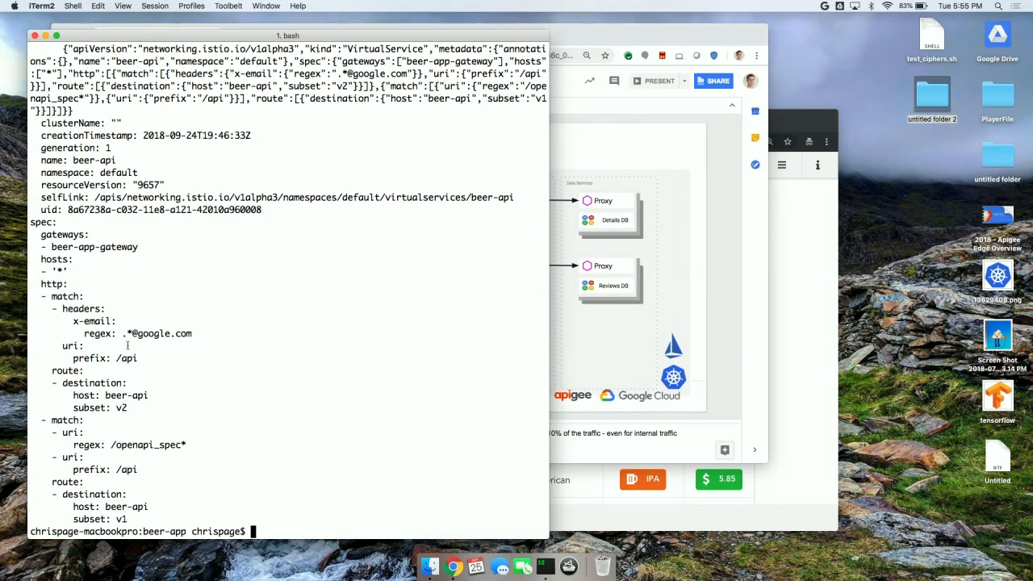
Highlight the beer-api rule routing google.com e-mail users to subset v2.
left_click_drag(45, 296, 194, 370)
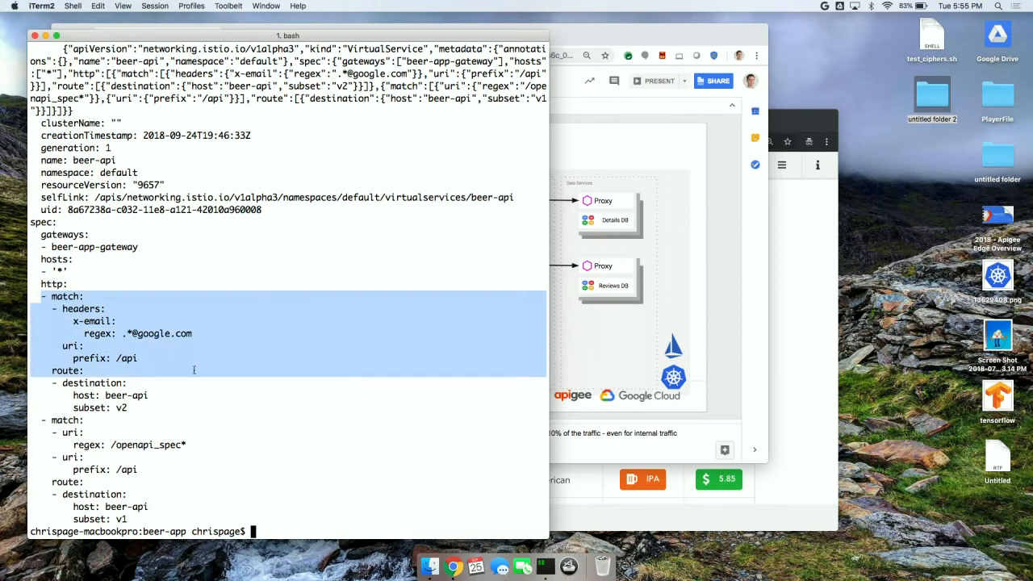
mouse_move(198, 376)
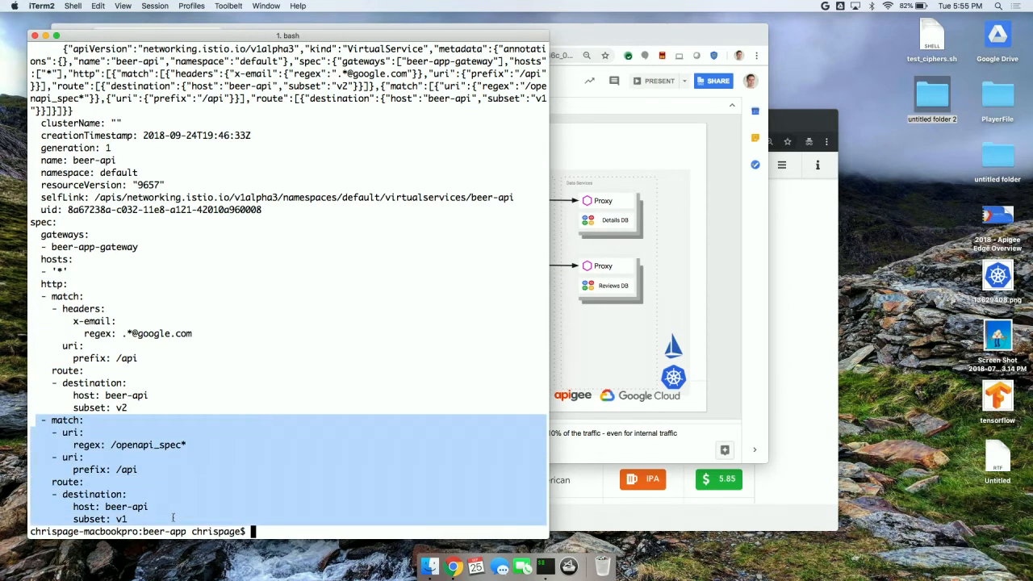
mouse_move(765, 259)
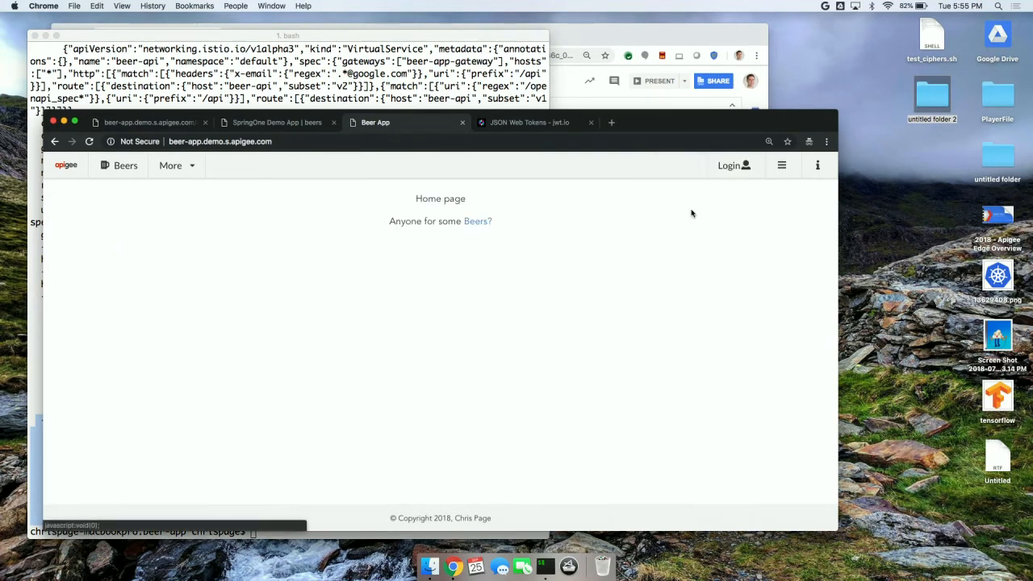
mouse_move(781, 165)
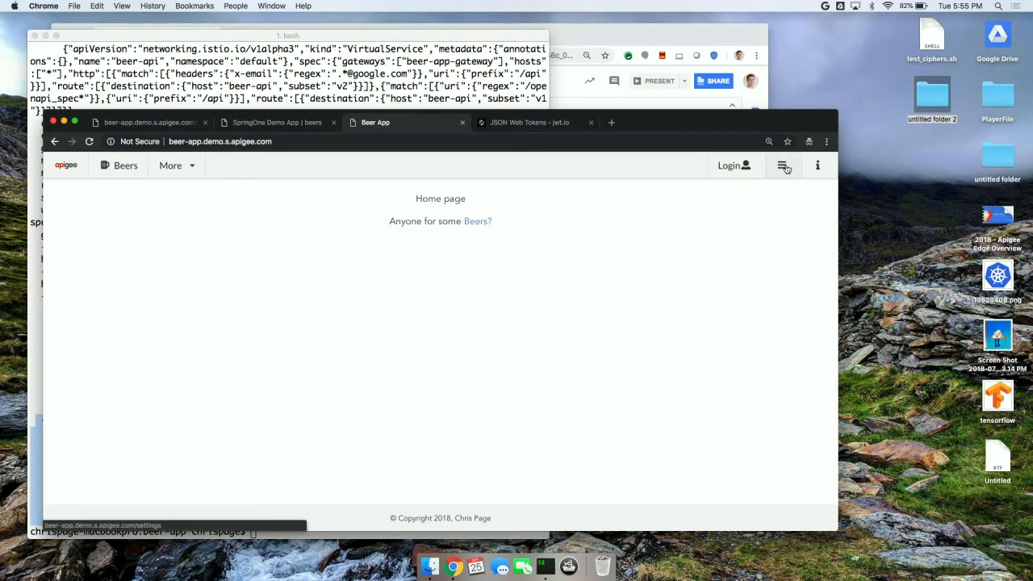
left_click(782, 165)
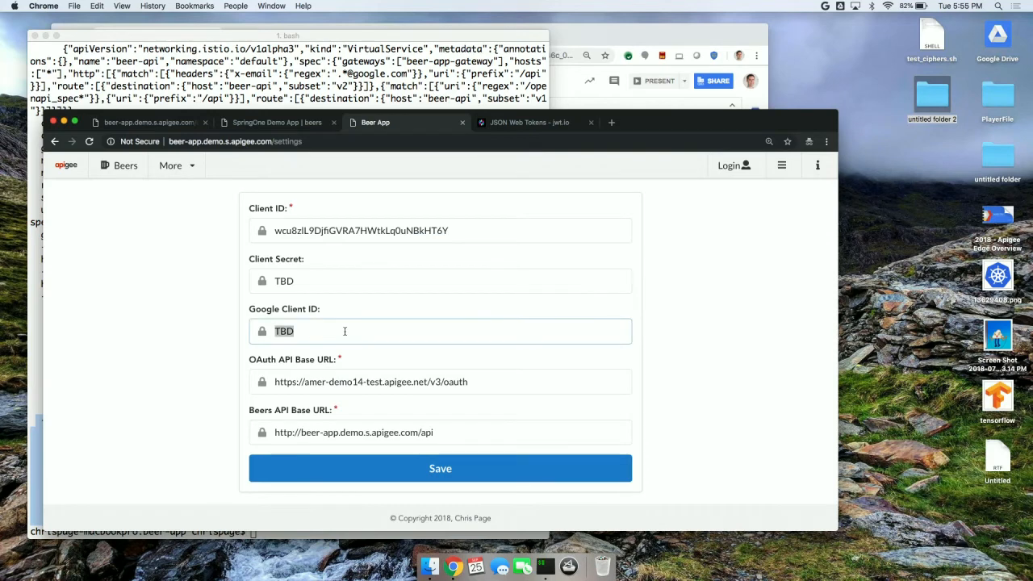
type("823357352754-ej9k1n120u9nn8pljr5gbghesjm0h5tk.apps.googleusercontent.com")
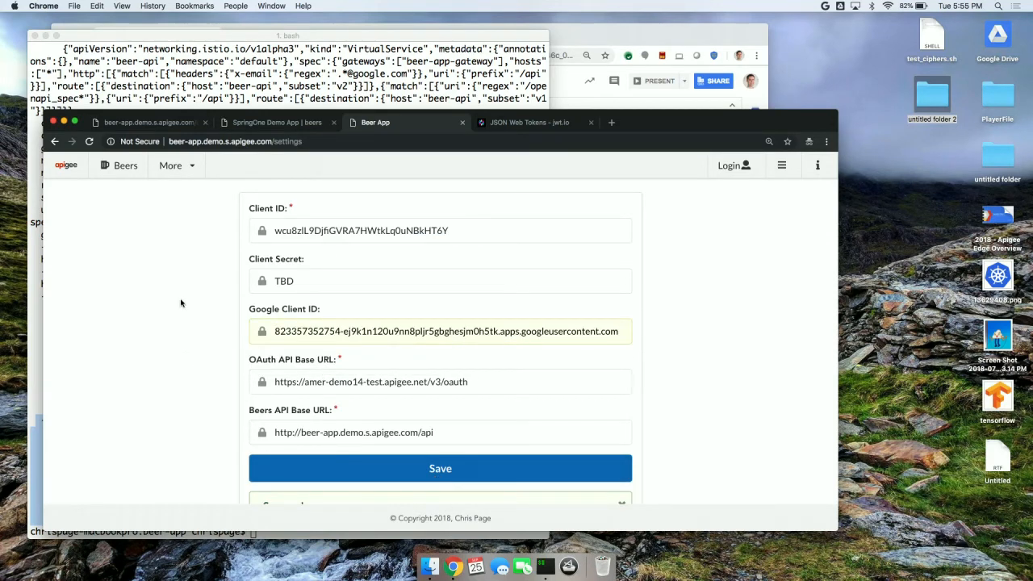
left_click(735, 165)
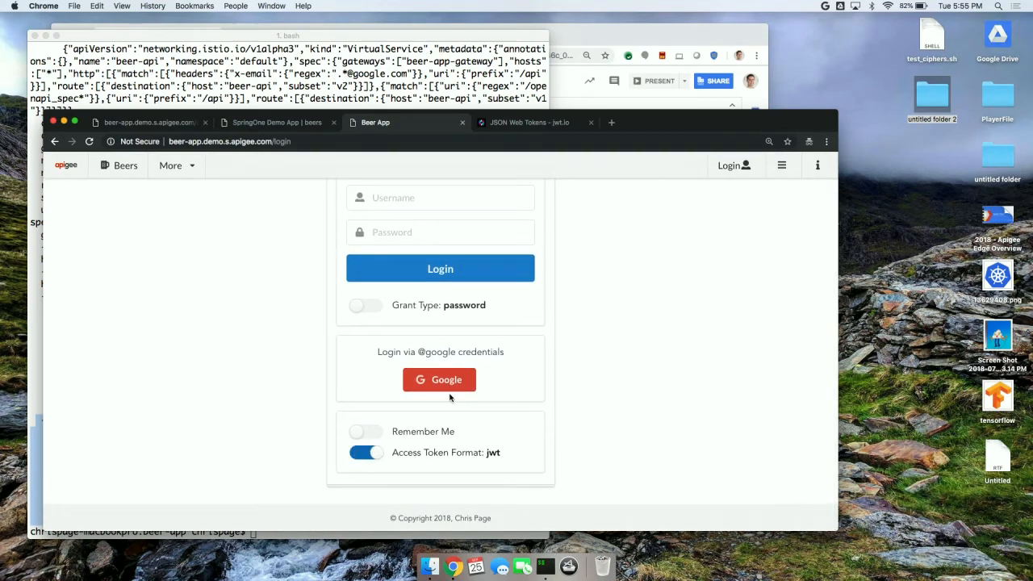
Sign in with Google account 'chris', approving two-step verification with the security key.
left_click(439, 379)
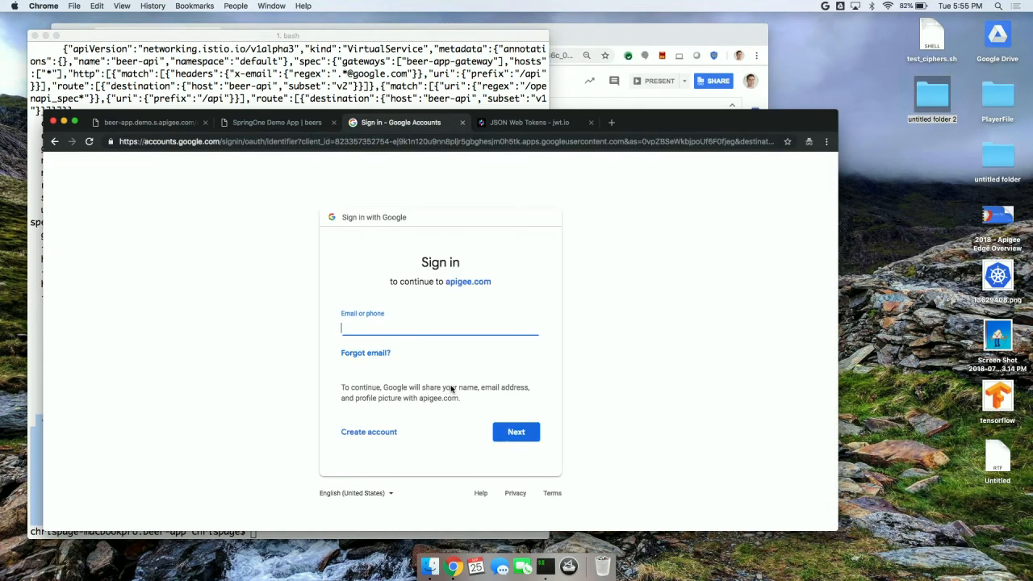
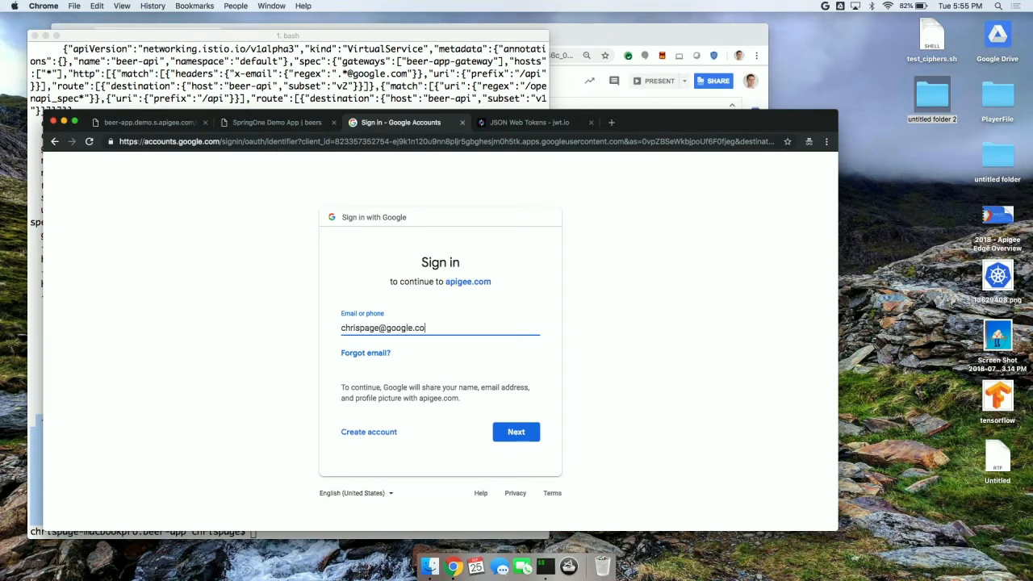
left_click(515, 431)
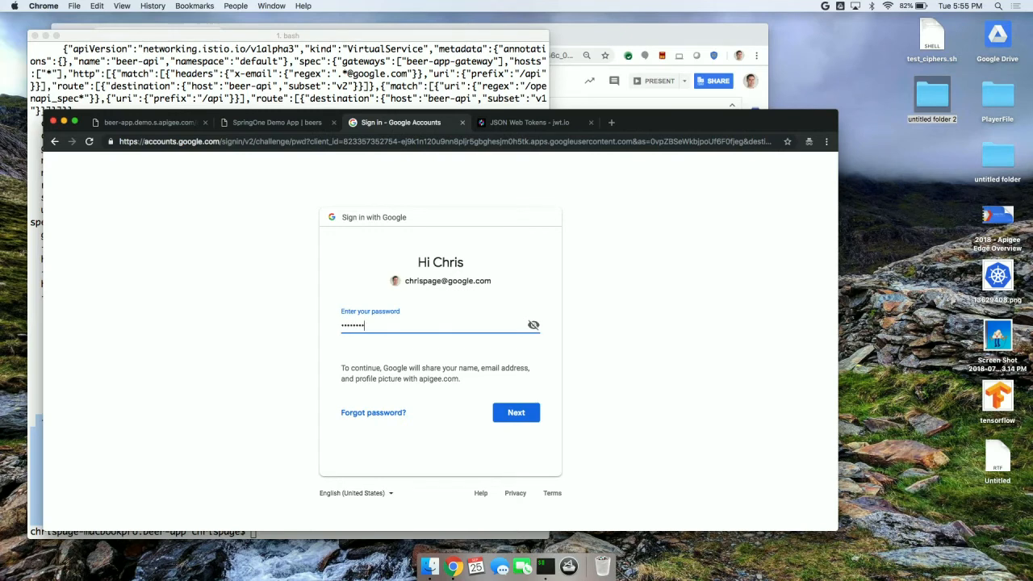
left_click(515, 413)
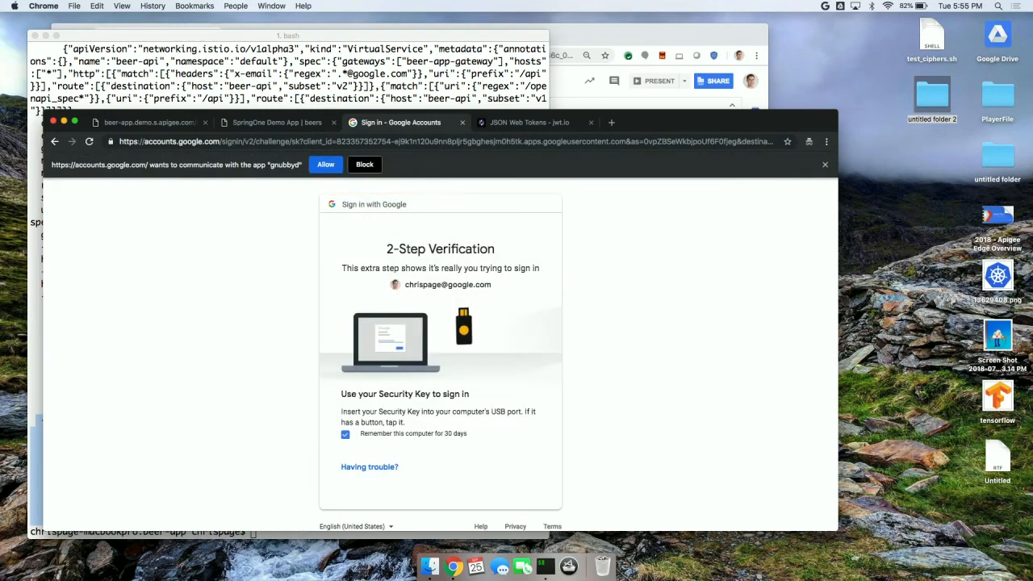
left_click(324, 163)
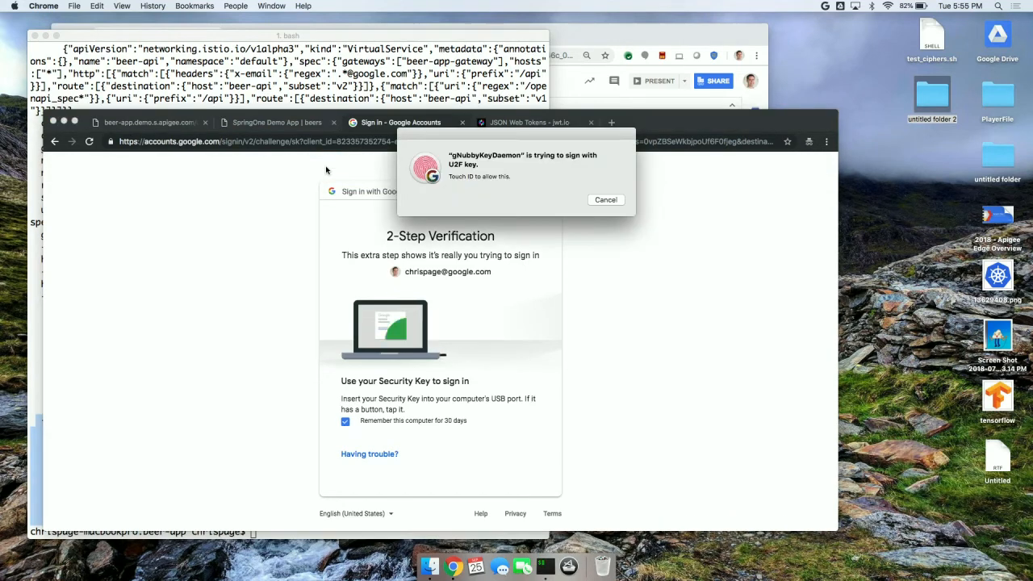
left_click(606, 199)
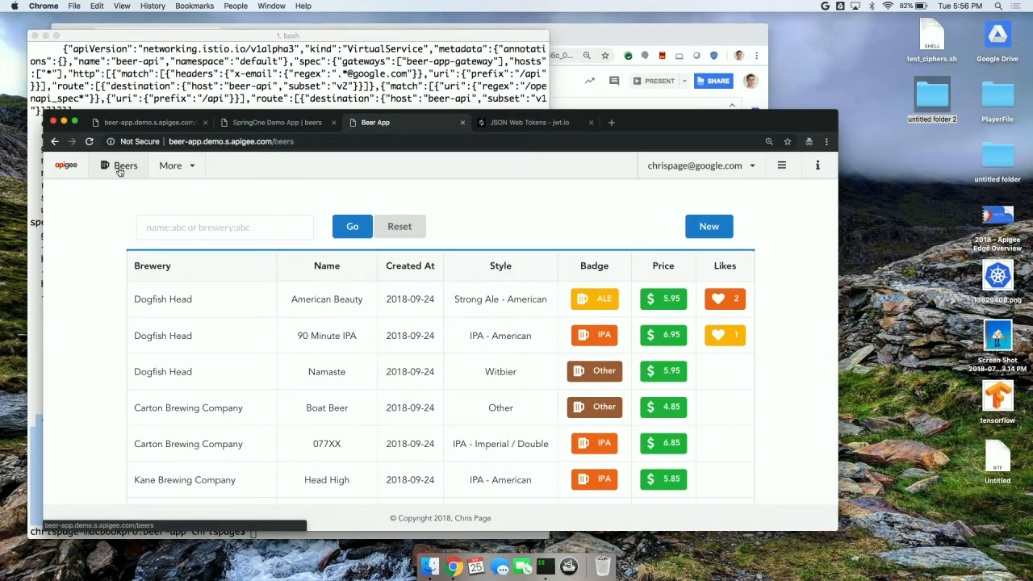
Search beers for 'name:ale' and resend the request until HTTP 429 quota exceeded appears.
left_click(224, 226)
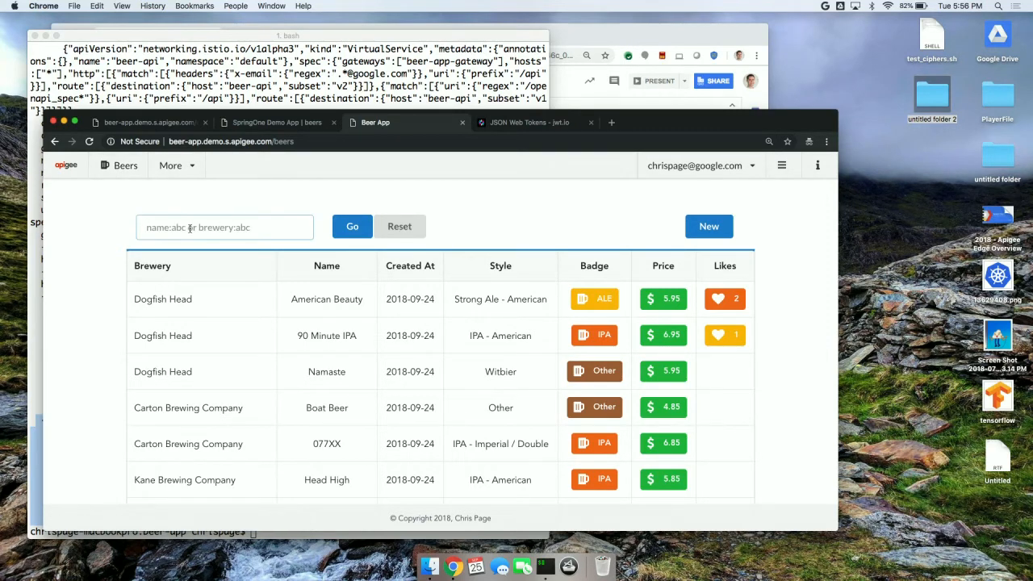
type("name:ale")
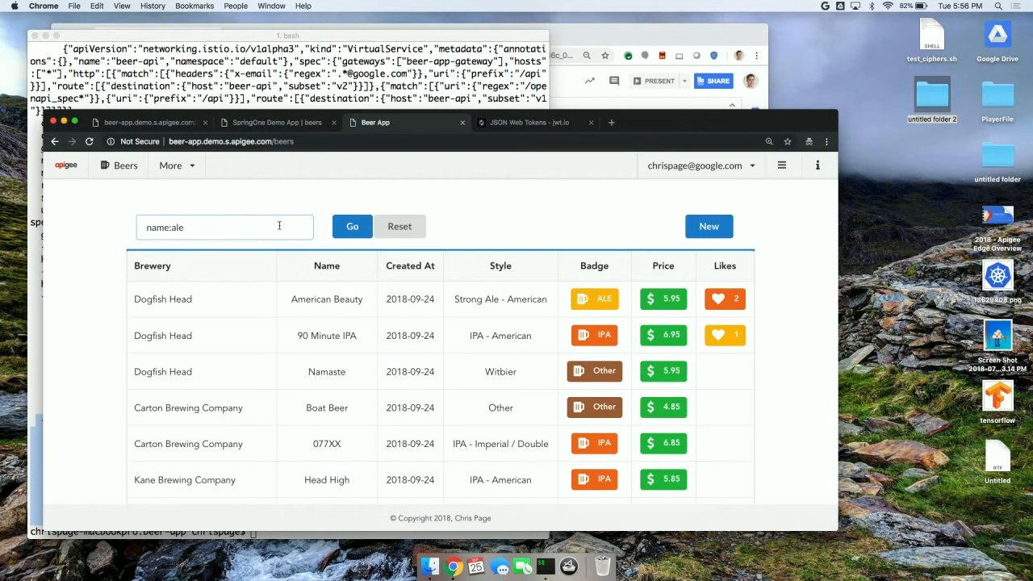
left_click(352, 226)
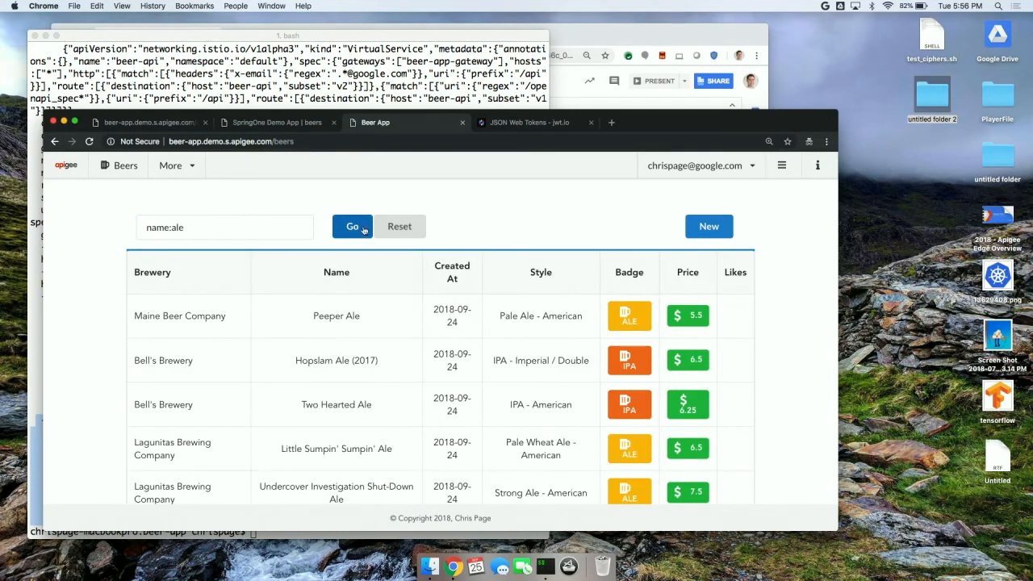
left_click(352, 226)
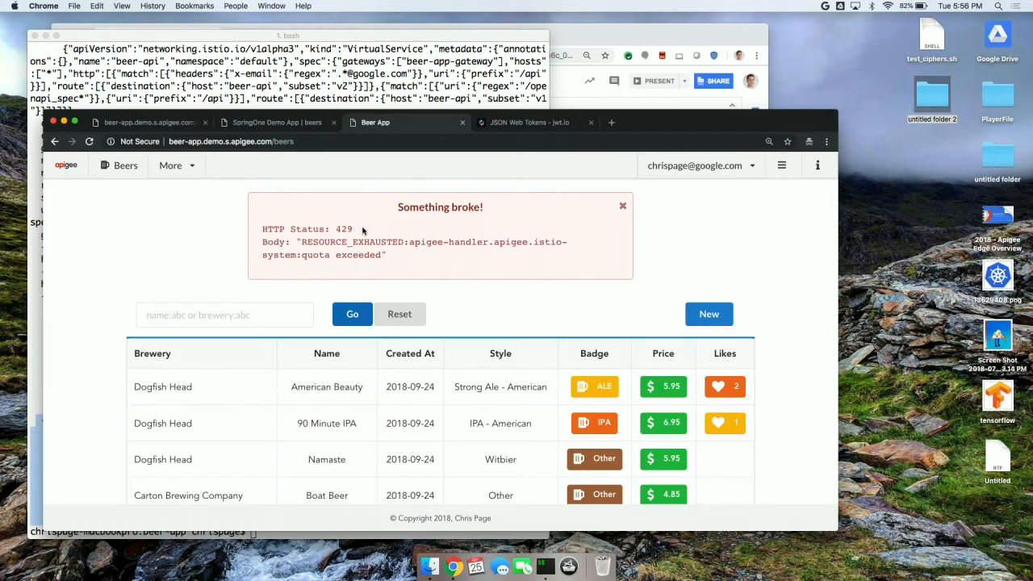
mouse_move(343, 206)
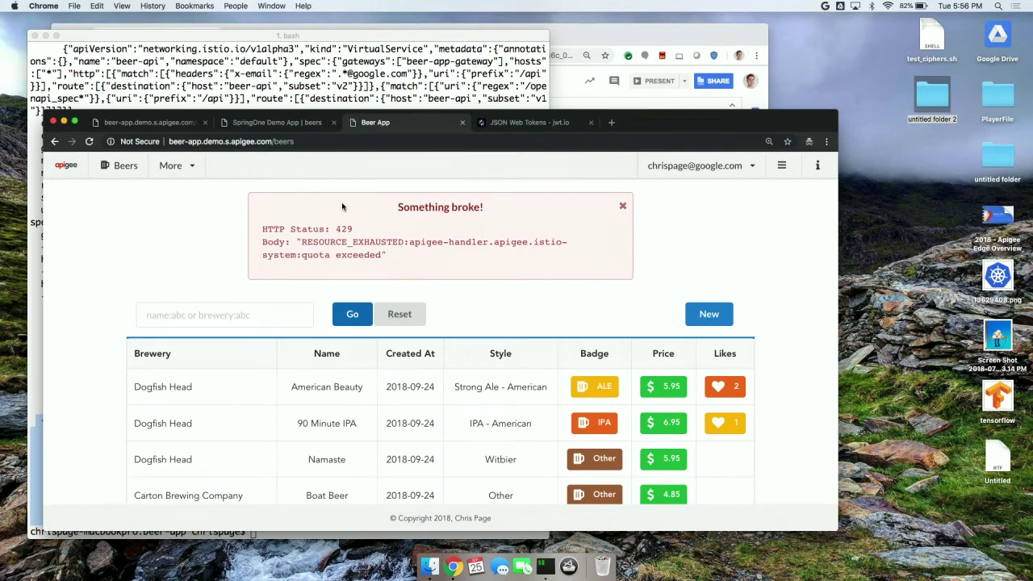
Toggle on Beer App - Silver for SpringOne Demo App and save.
left_click(274, 121)
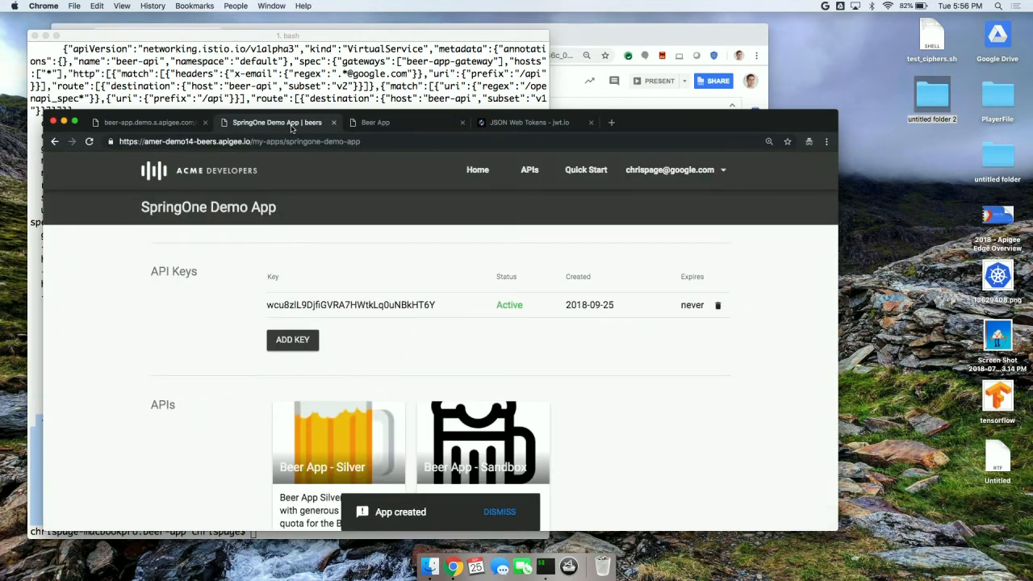
scroll("down", 3)
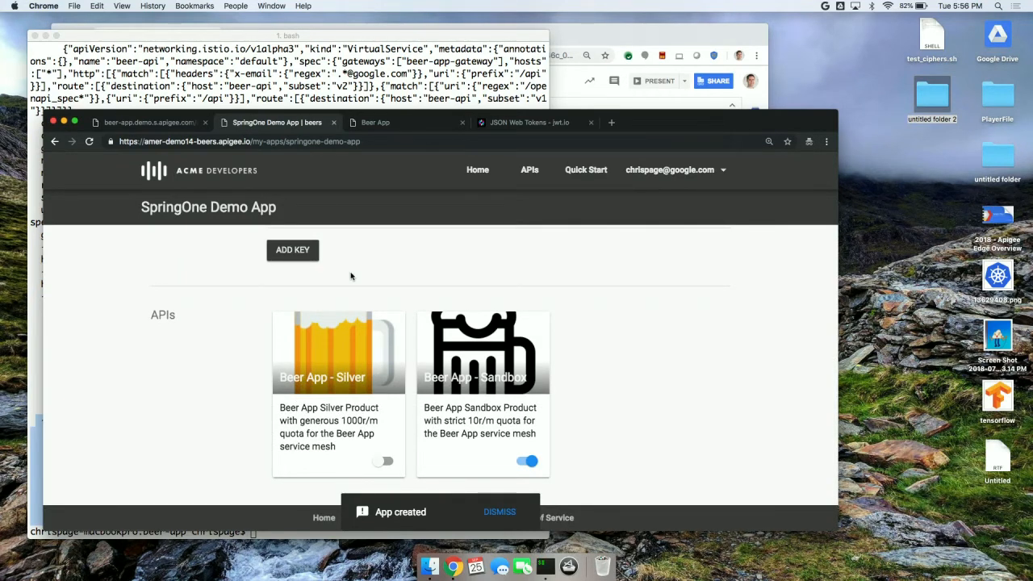
left_click(383, 461)
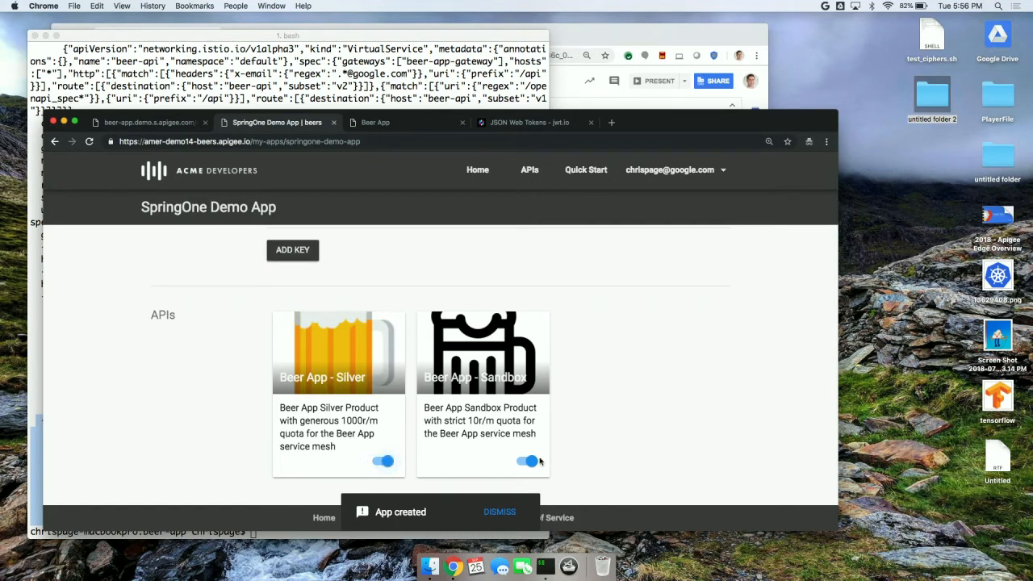
left_click(524, 460)
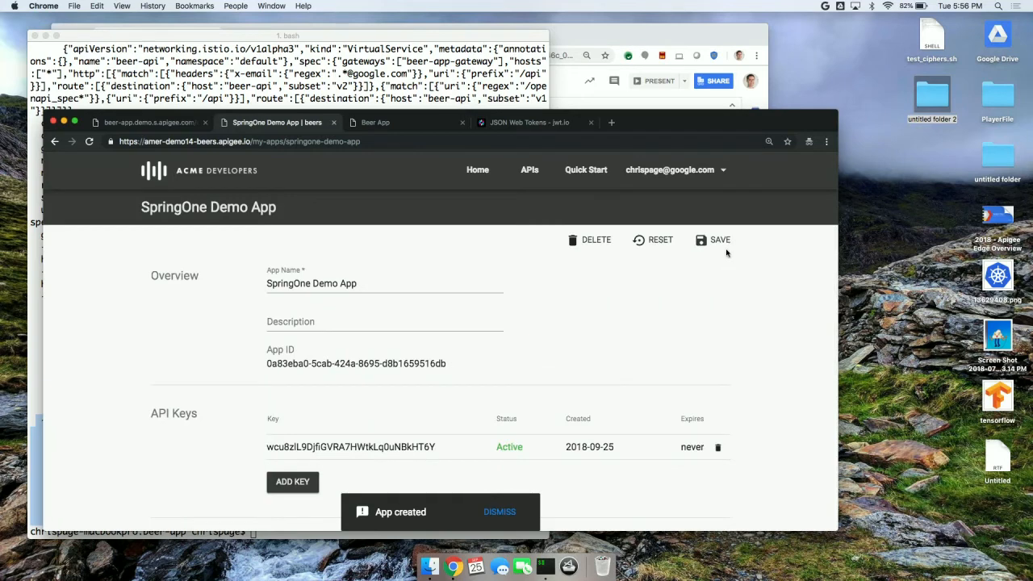
left_click(713, 240)
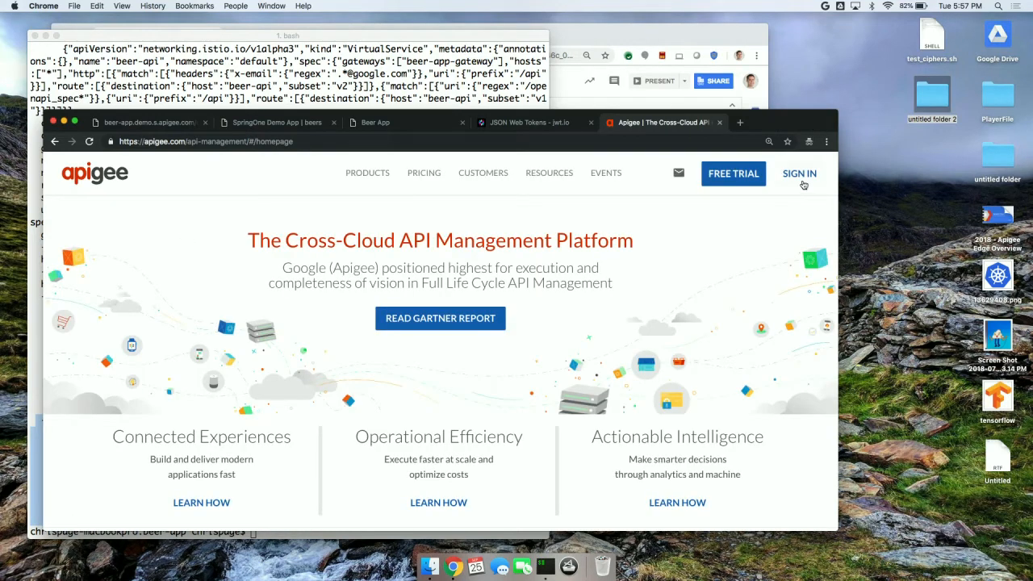
left_click(799, 173)
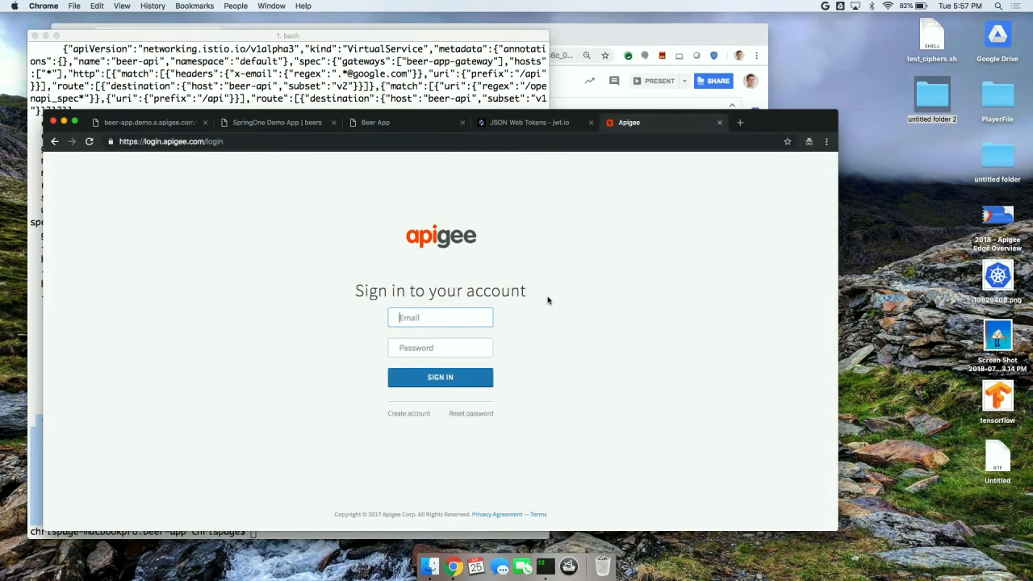
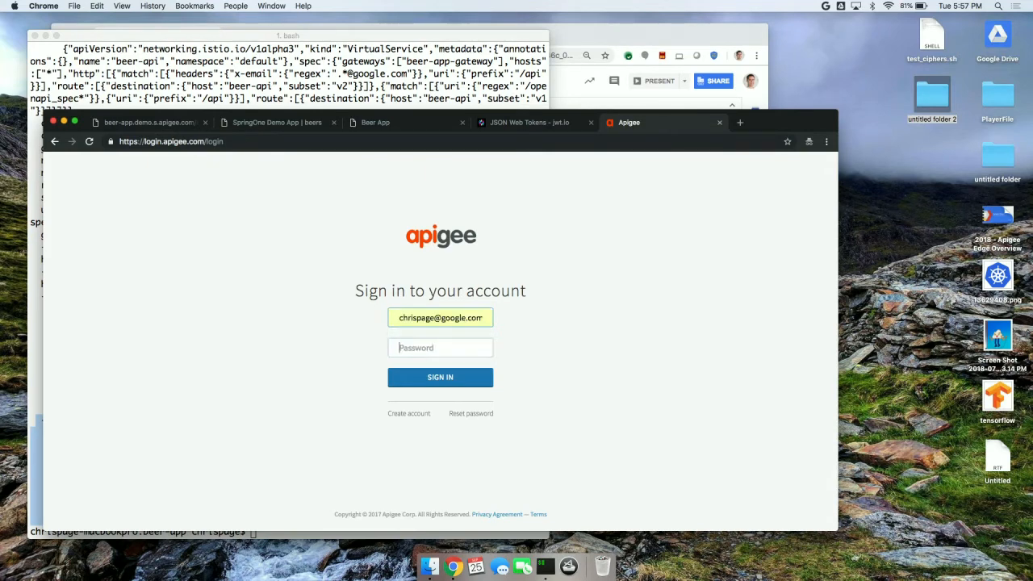
type("••••••")
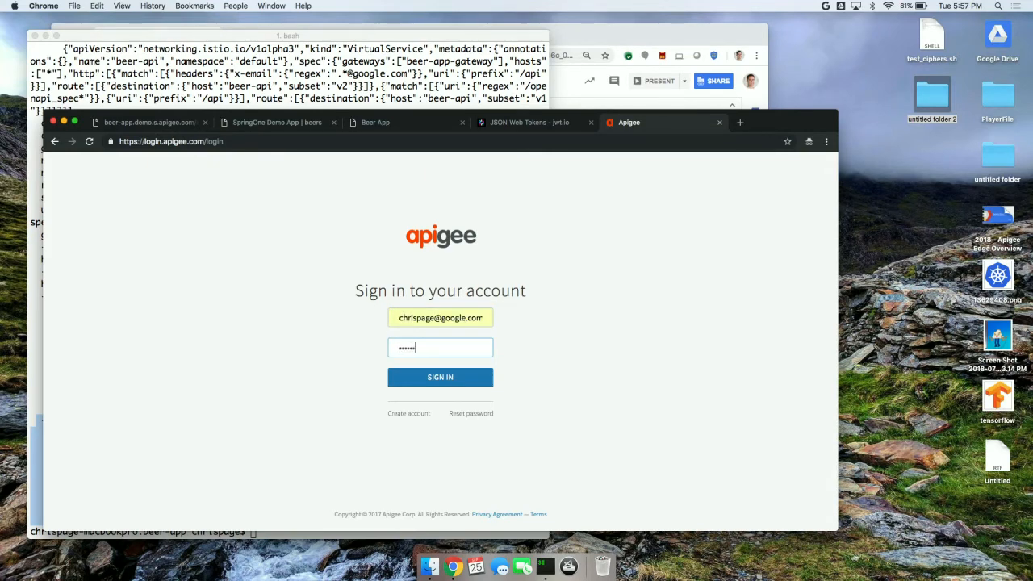
left_click(439, 378)
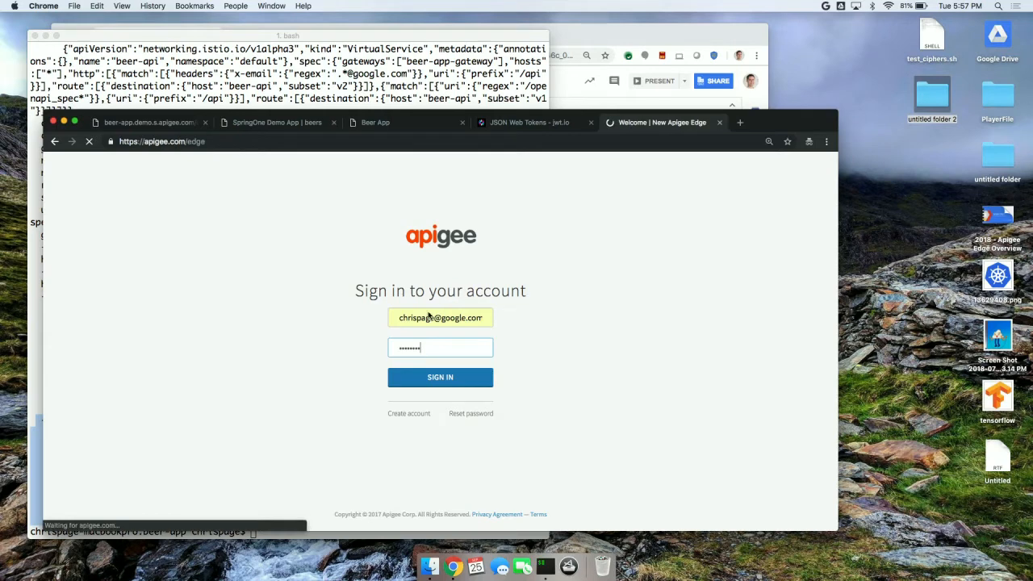
left_click(440, 377)
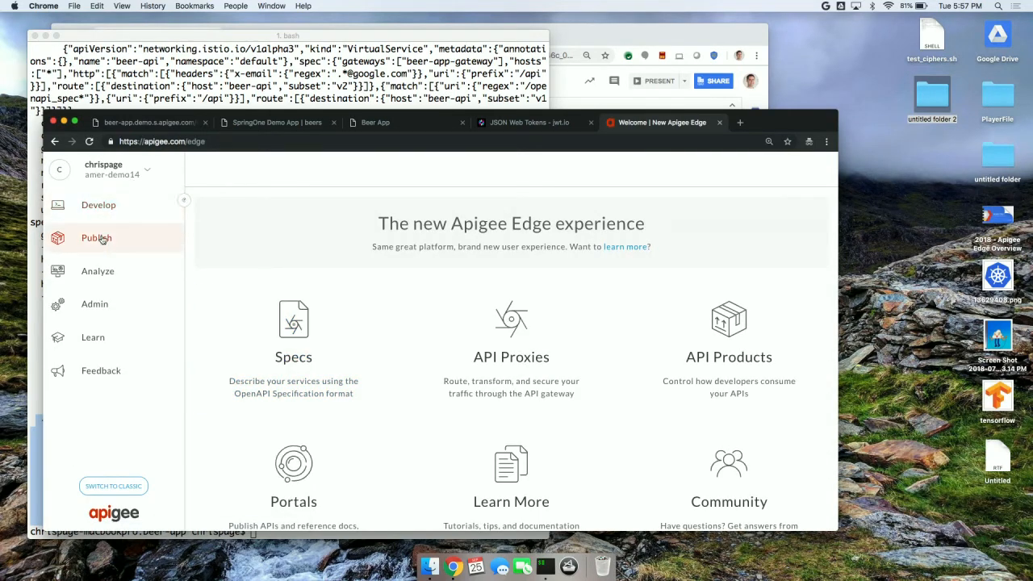
Open the Analyze > API Proxy Performance dashboard for prod.
left_click(97, 270)
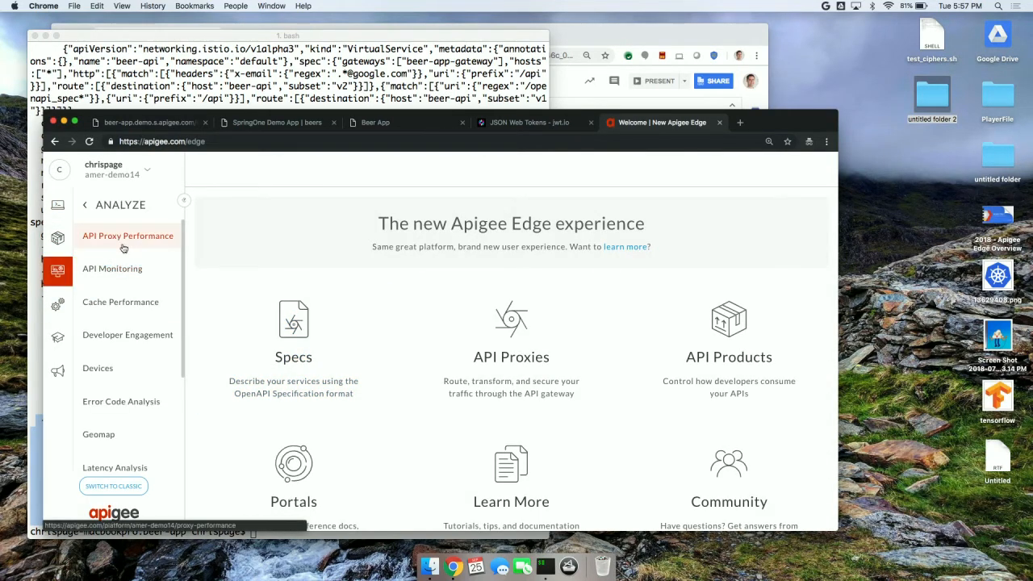
left_click(128, 235)
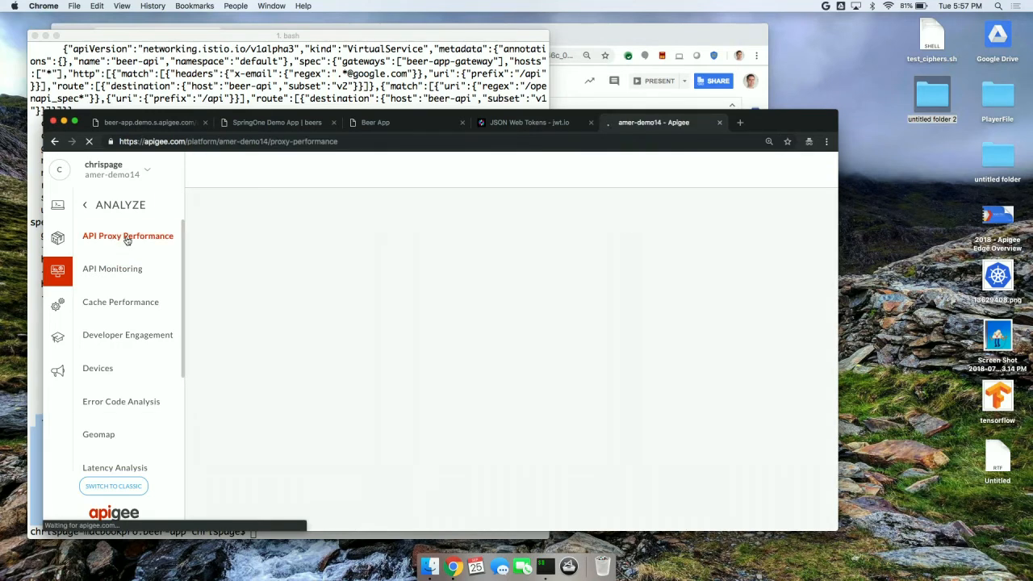
left_click(128, 236)
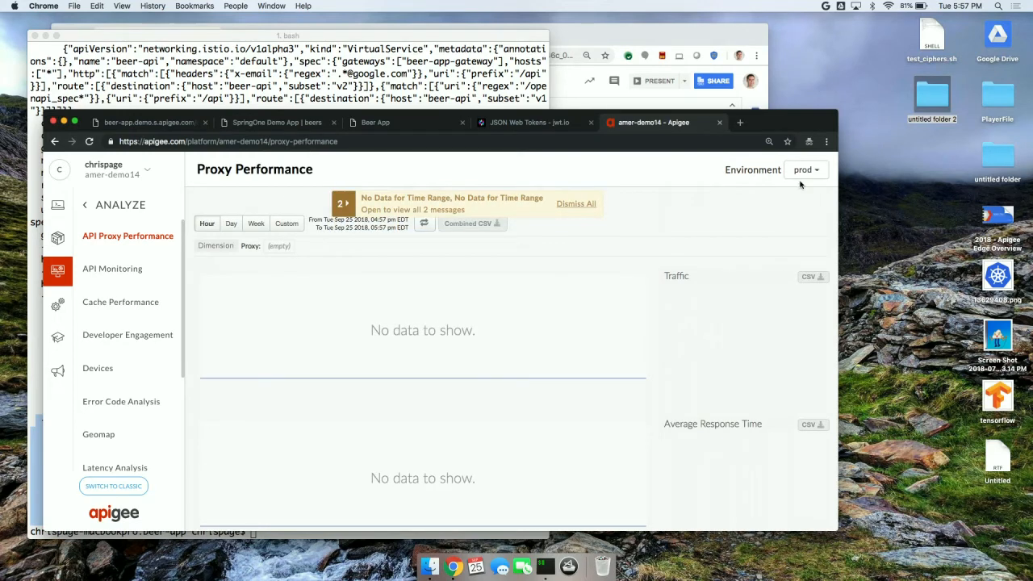
Switch Proxy Performance to the test environment and view traffic and response-time by proxy.
left_click(803, 169)
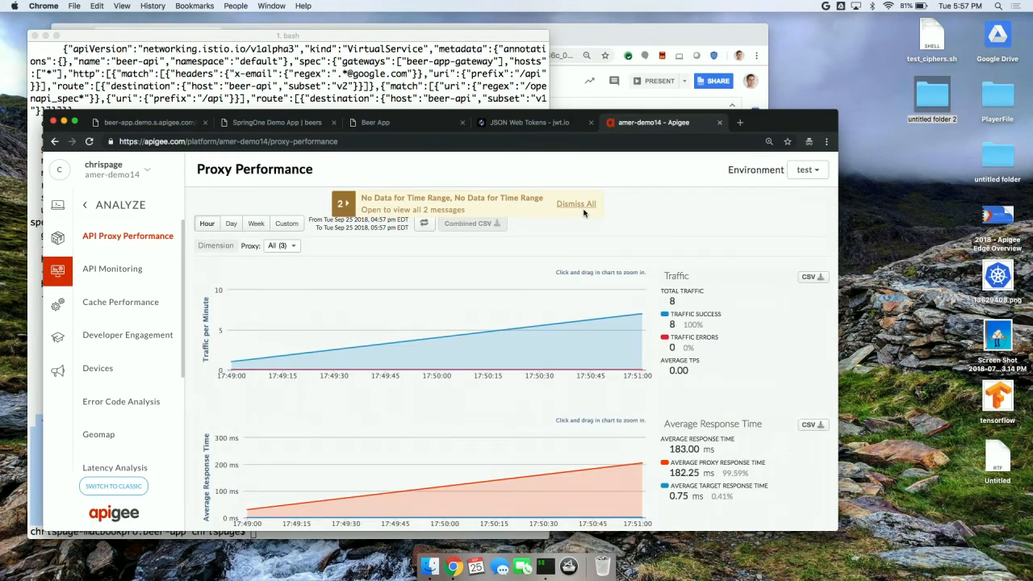
scroll("down", 3)
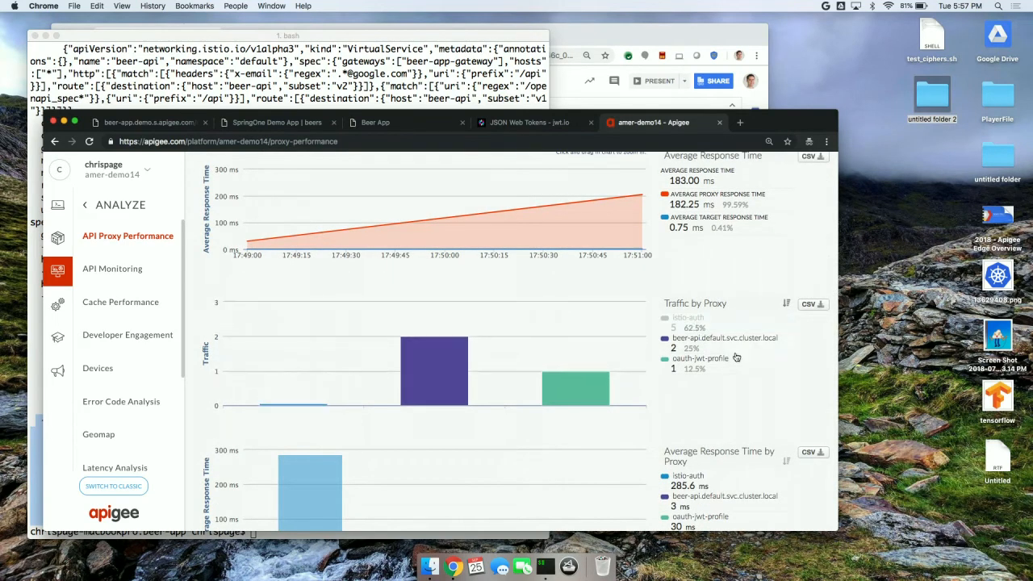
scroll("down", 3)
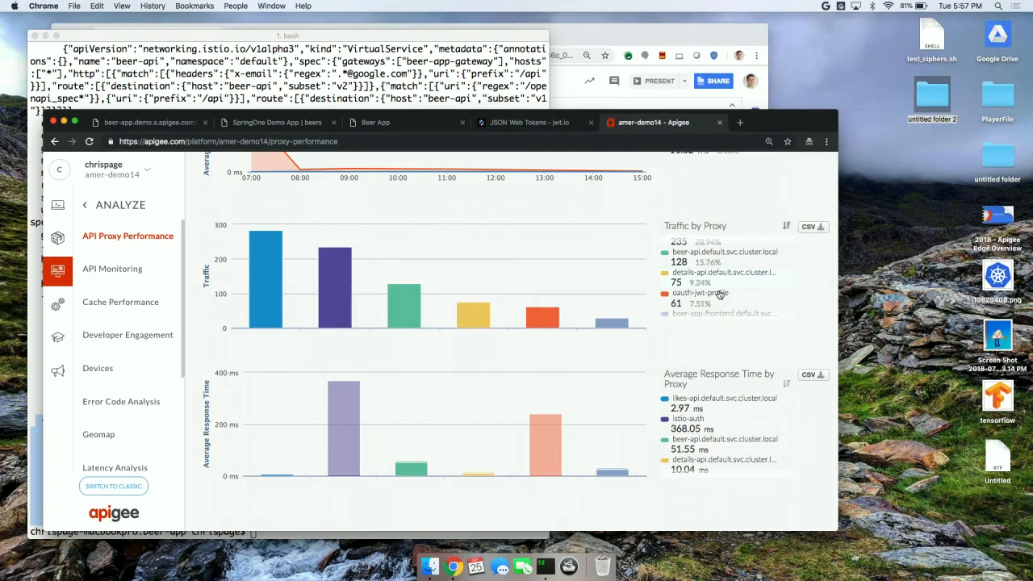
mouse_move(798, 366)
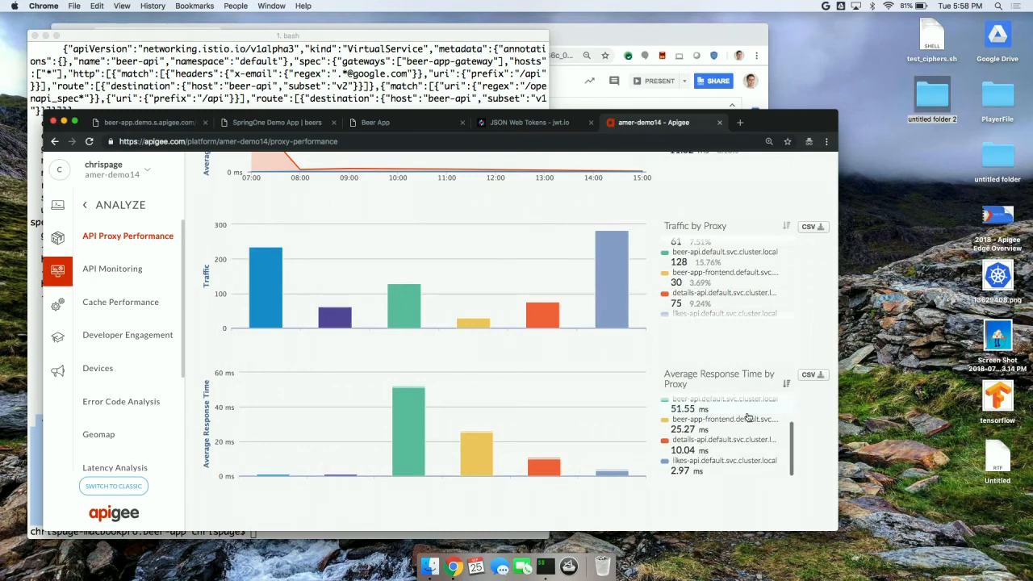
mouse_move(714, 479)
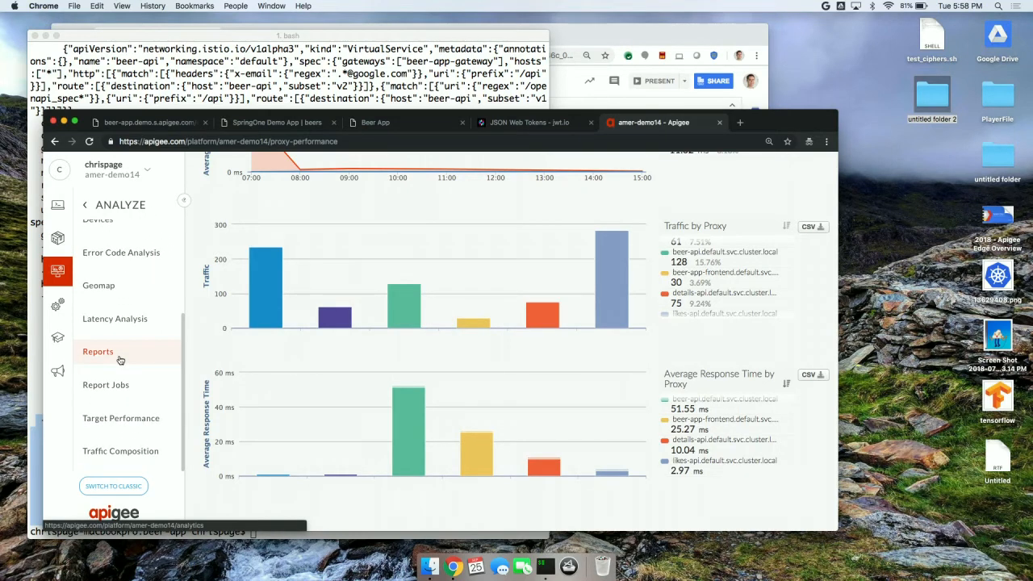
mouse_move(375, 170)
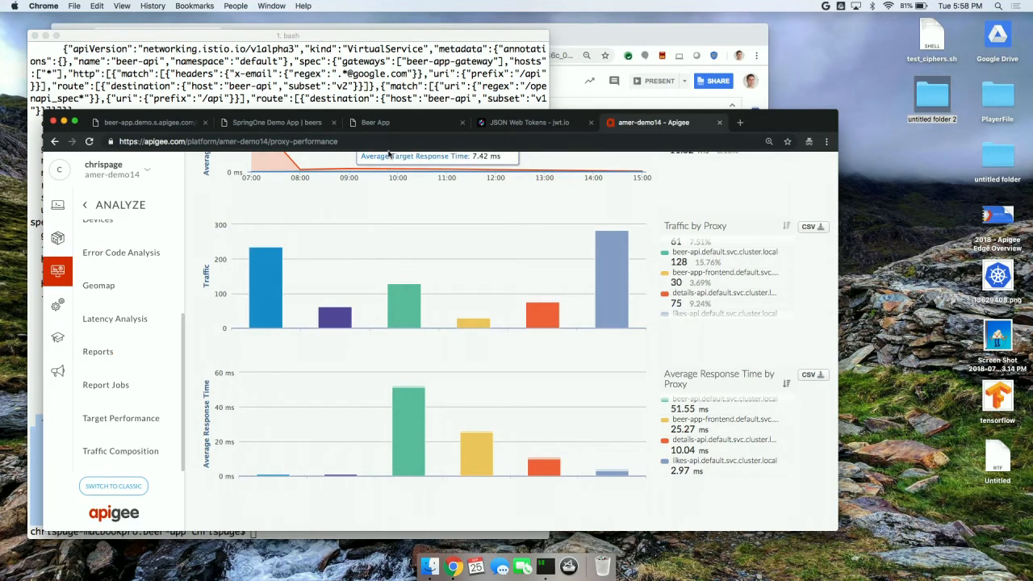
Return to Beer App and begin typing 'na' into the search box.
left_click(377, 122)
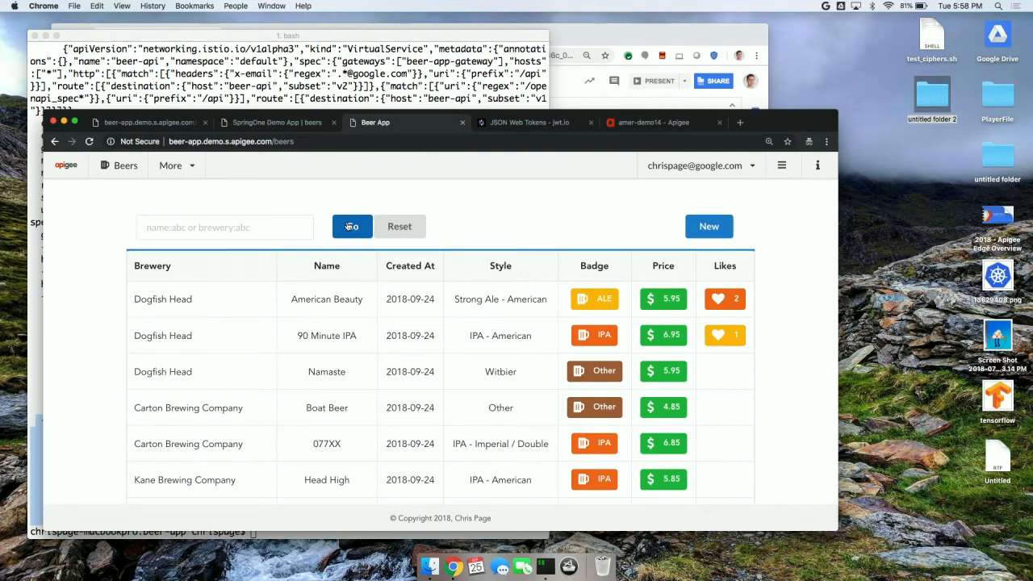
type("na")
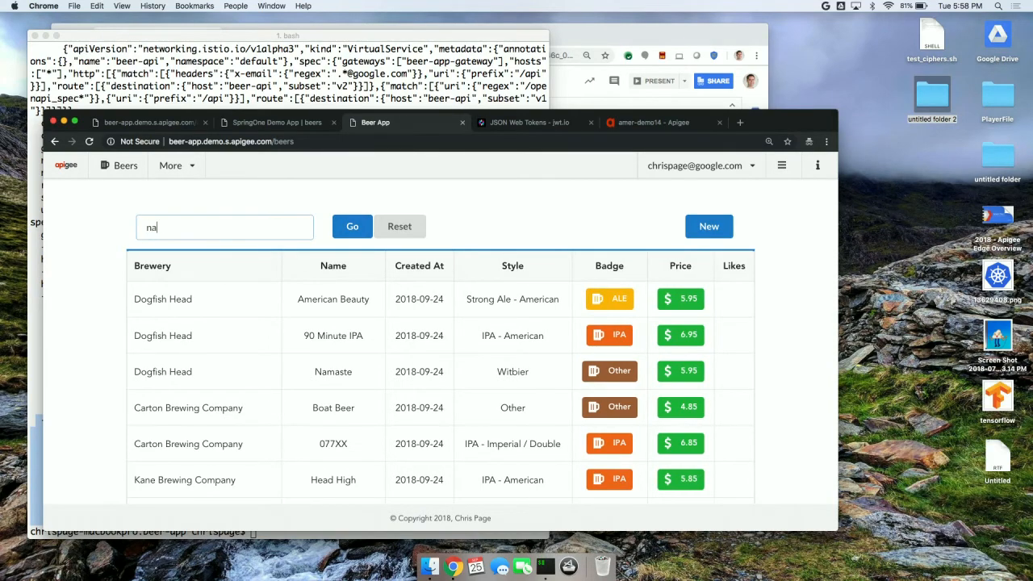